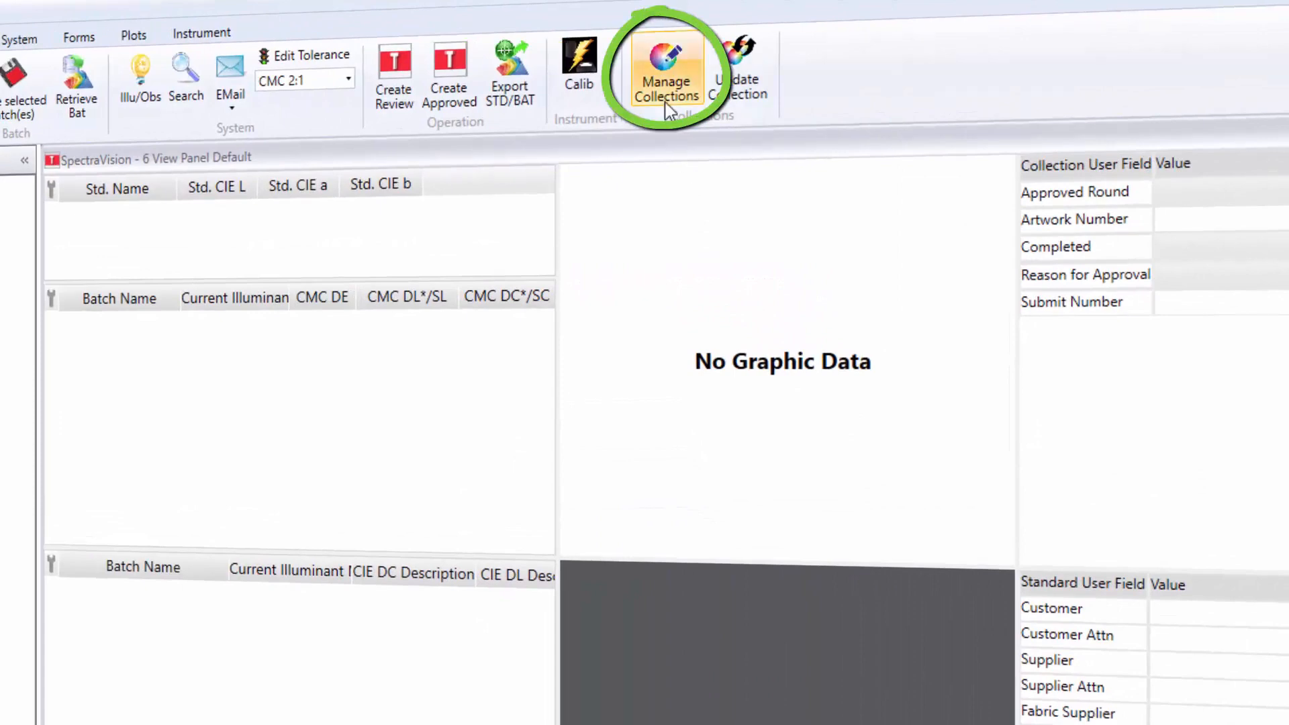
- Create a new top-level collection named Diamonds Print in Manage Collections
left_click(666, 78)
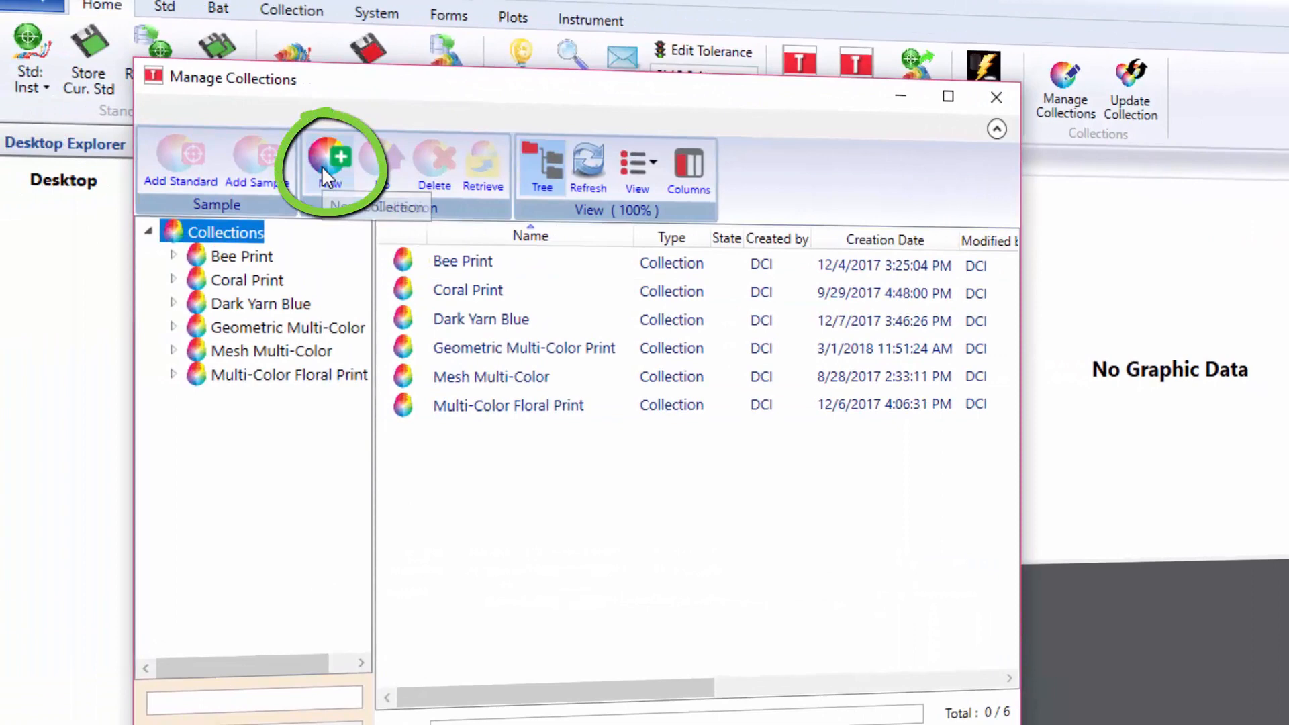
left_click(329, 160)
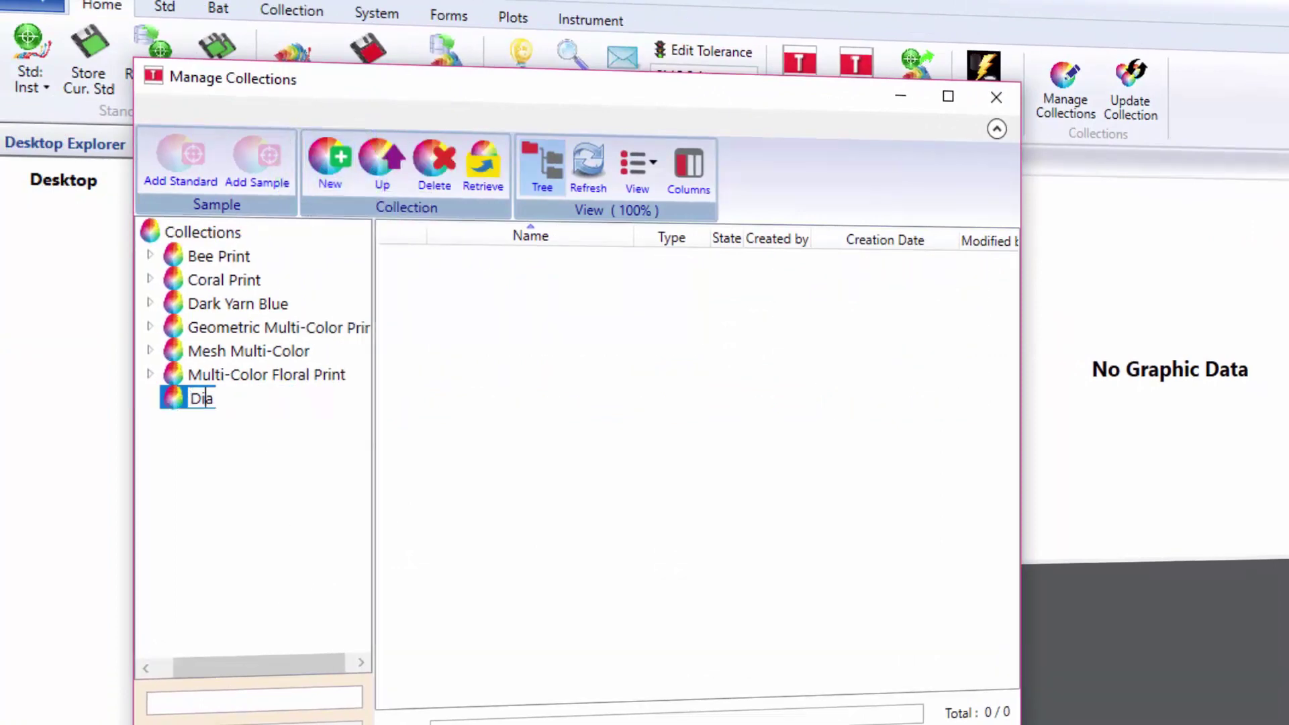
type("monds Print")
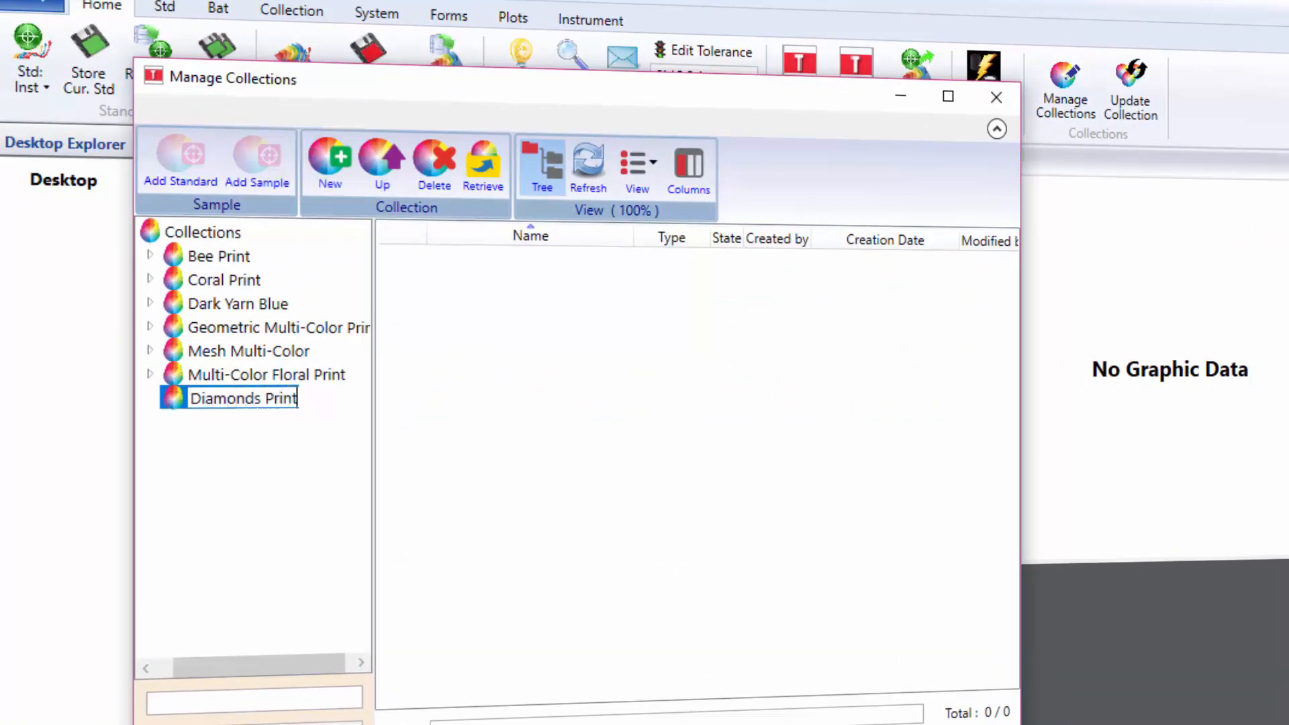
mouse_move(329, 160)
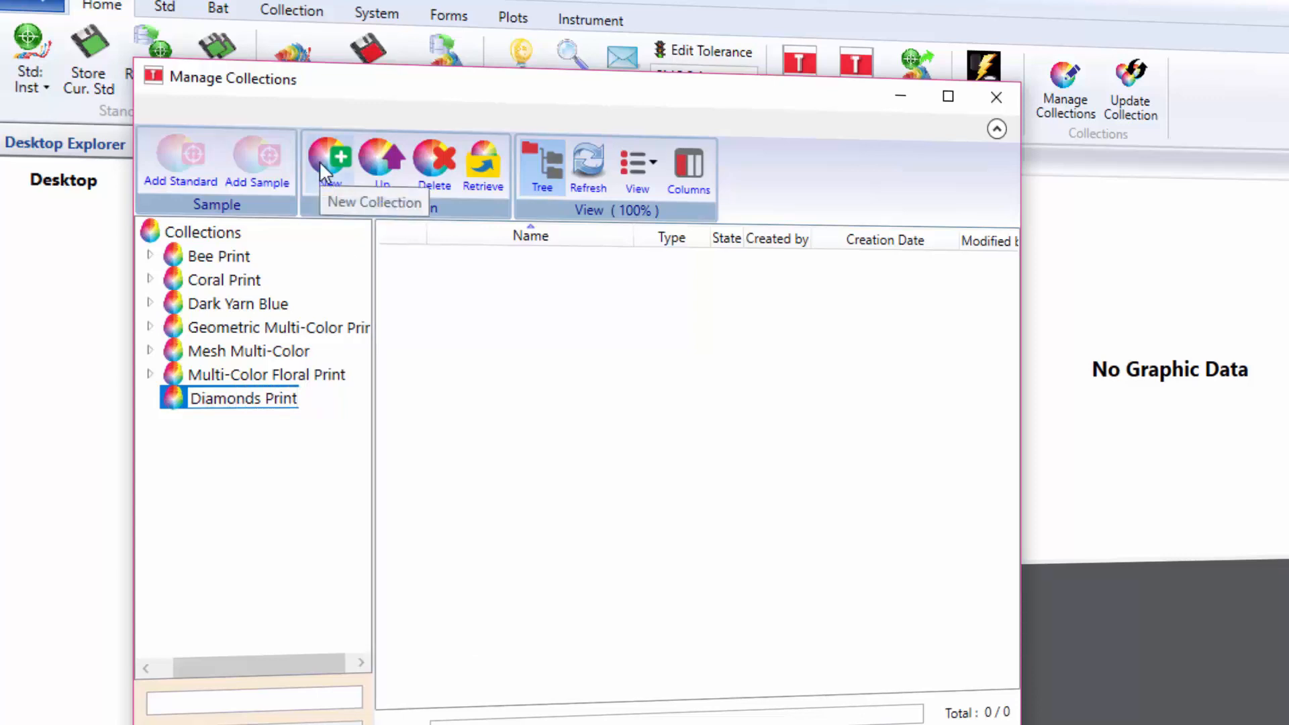
- Add sub-collections Diamonds Print Top and Diamonds Print Bottom inside Diamonds Print
left_click(329, 160)
type("Diamonds Print To")
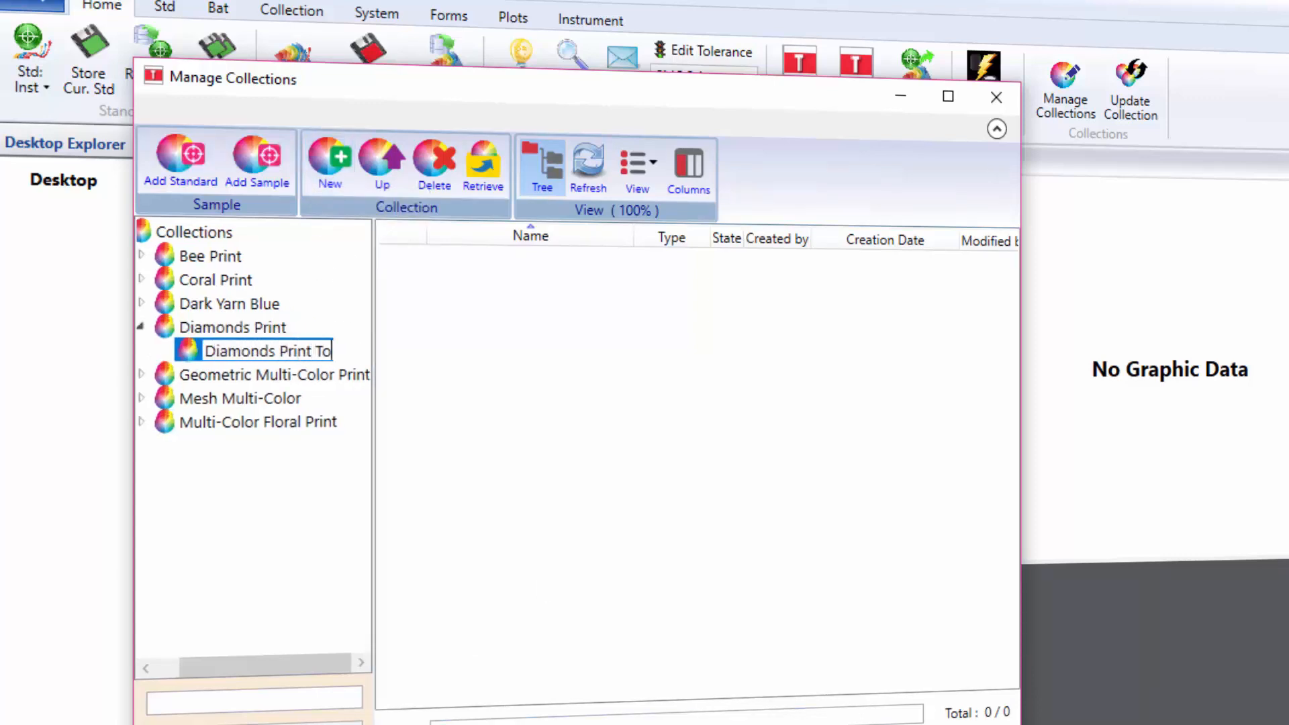
type("p")
type("Diamonds P")
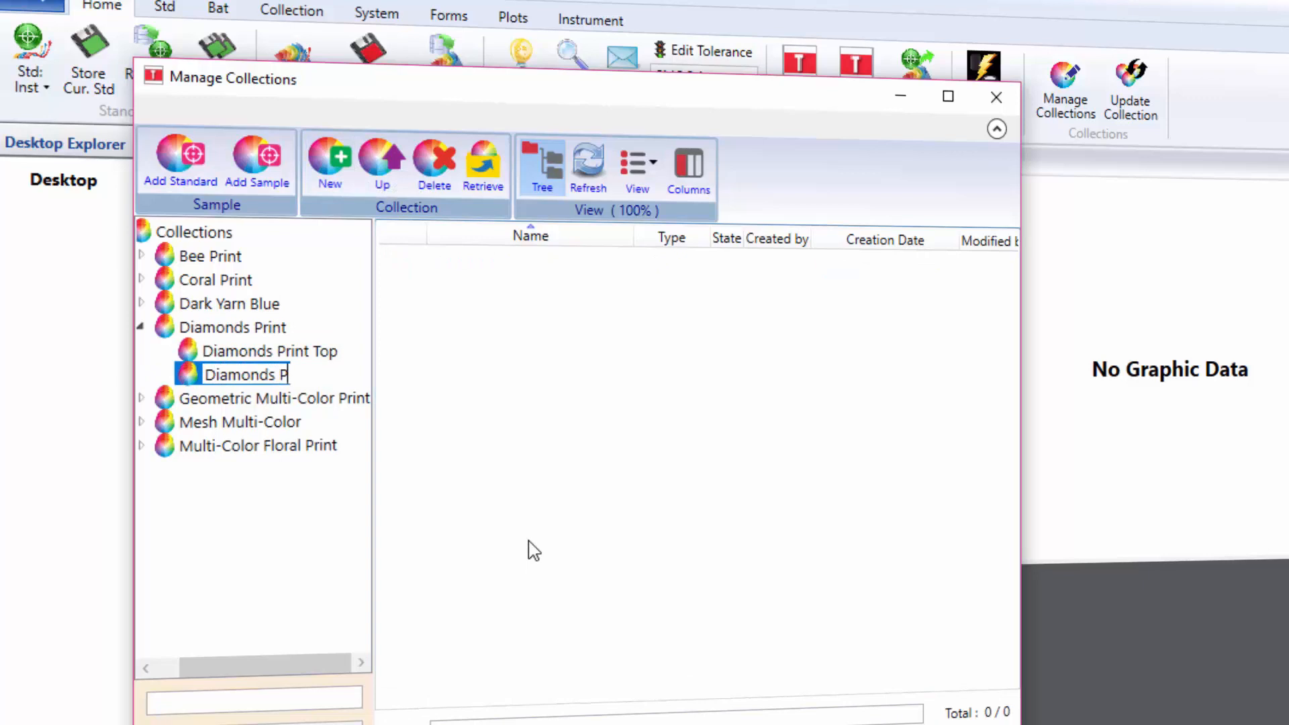
type("rint")
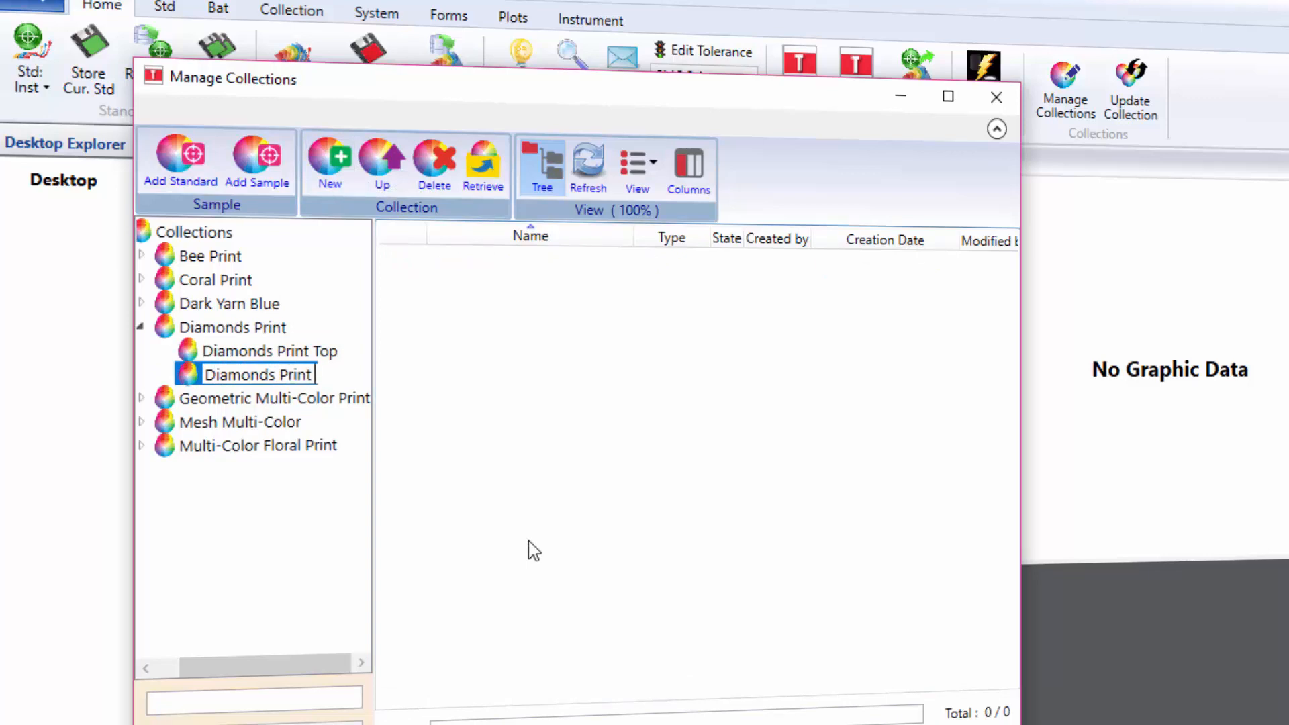
type("Bottom")
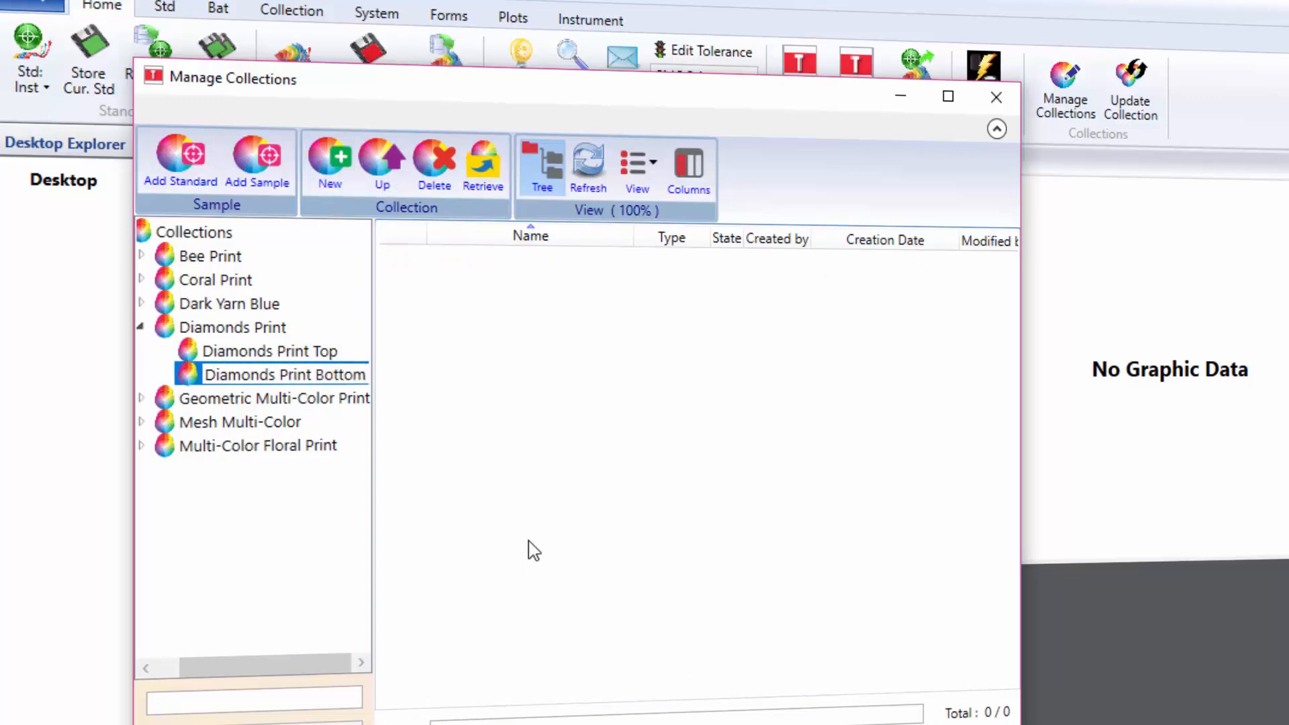
mouse_move(263, 350)
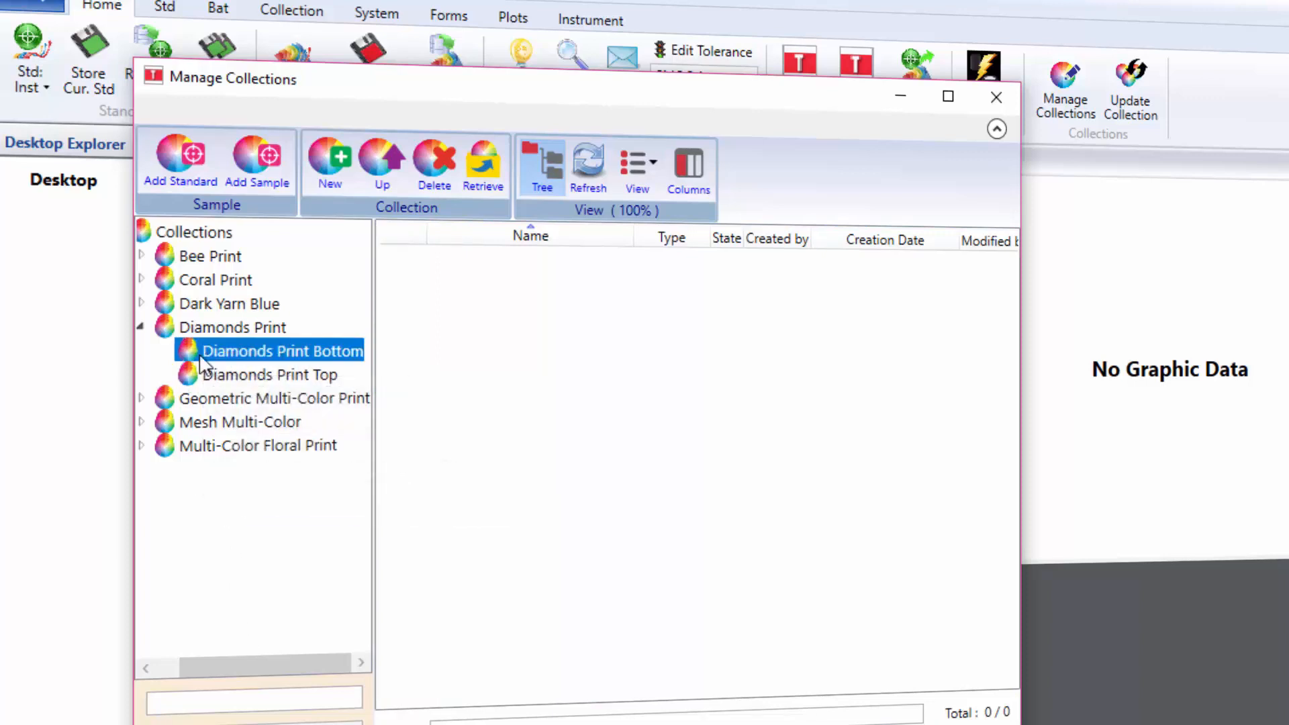
mouse_move(178, 156)
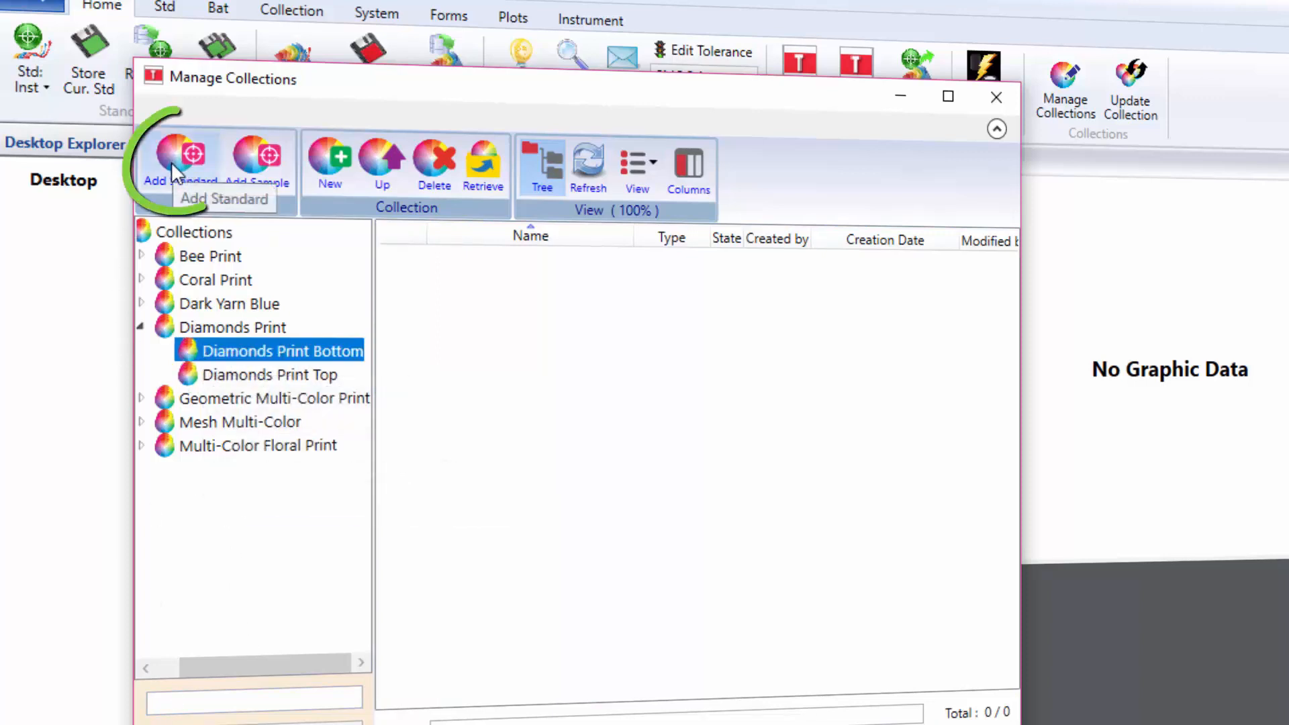
- Add the Pacific Green, Florida Orange and Dolly Fuschia standards to Diamonds Print Top and list them
left_click(180, 156)
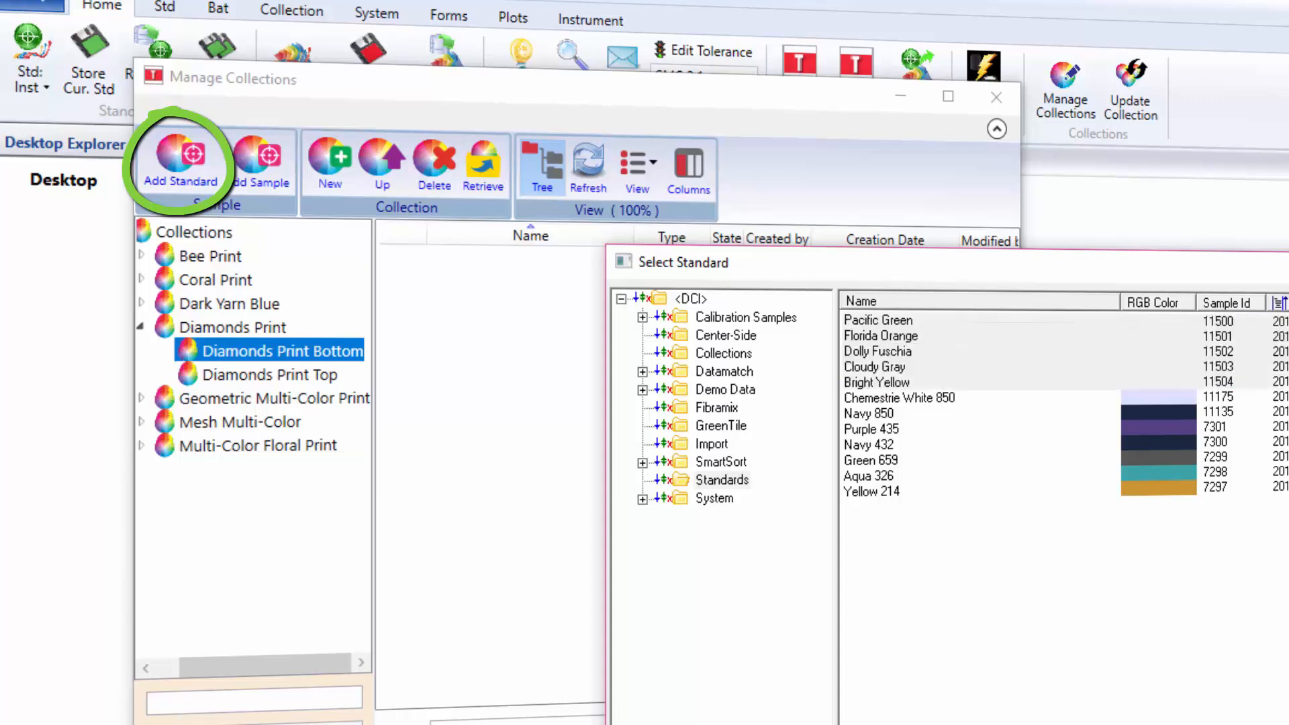
left_click(269, 375)
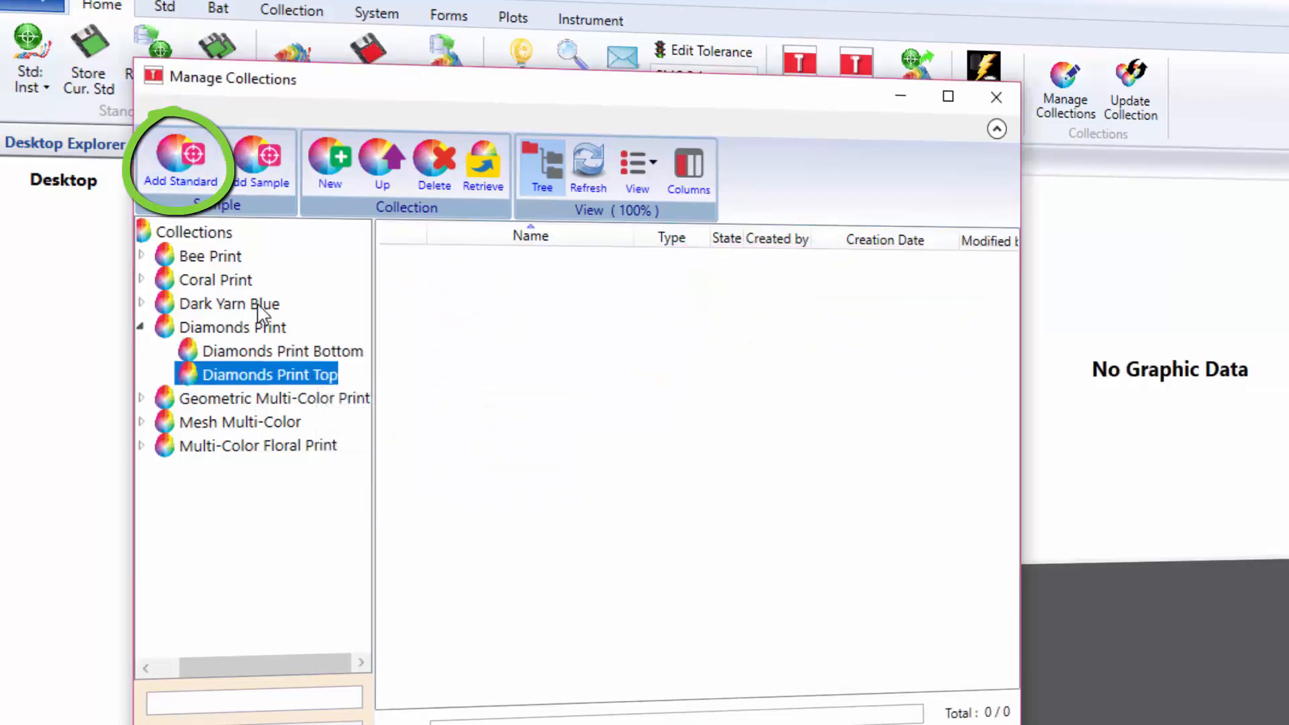
left_click(180, 156)
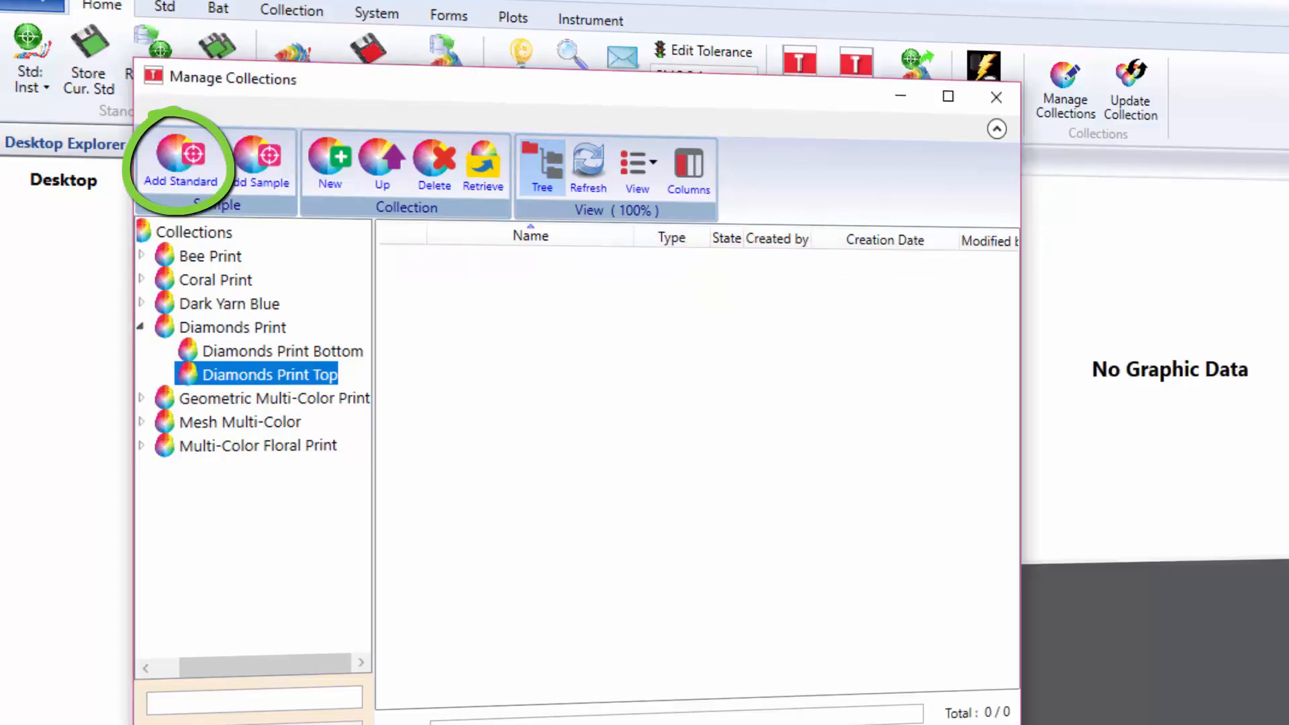
left_click(179, 160)
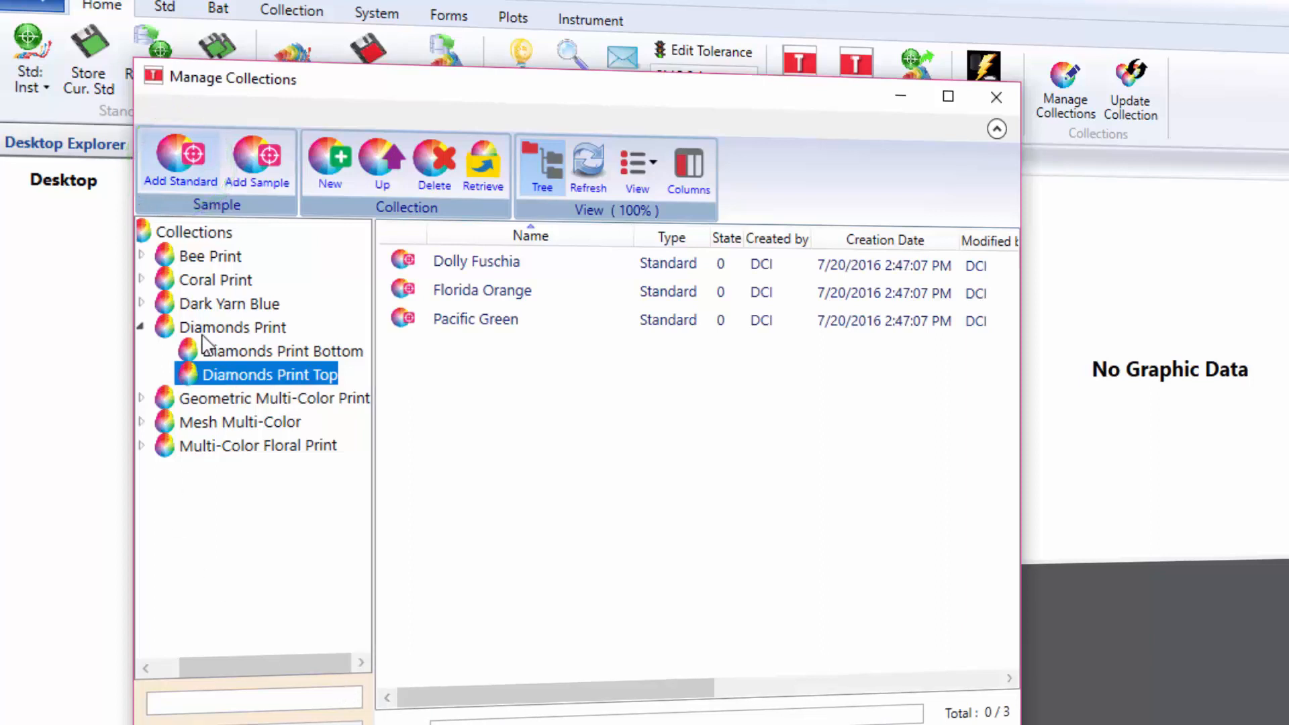
left_click(237, 326)
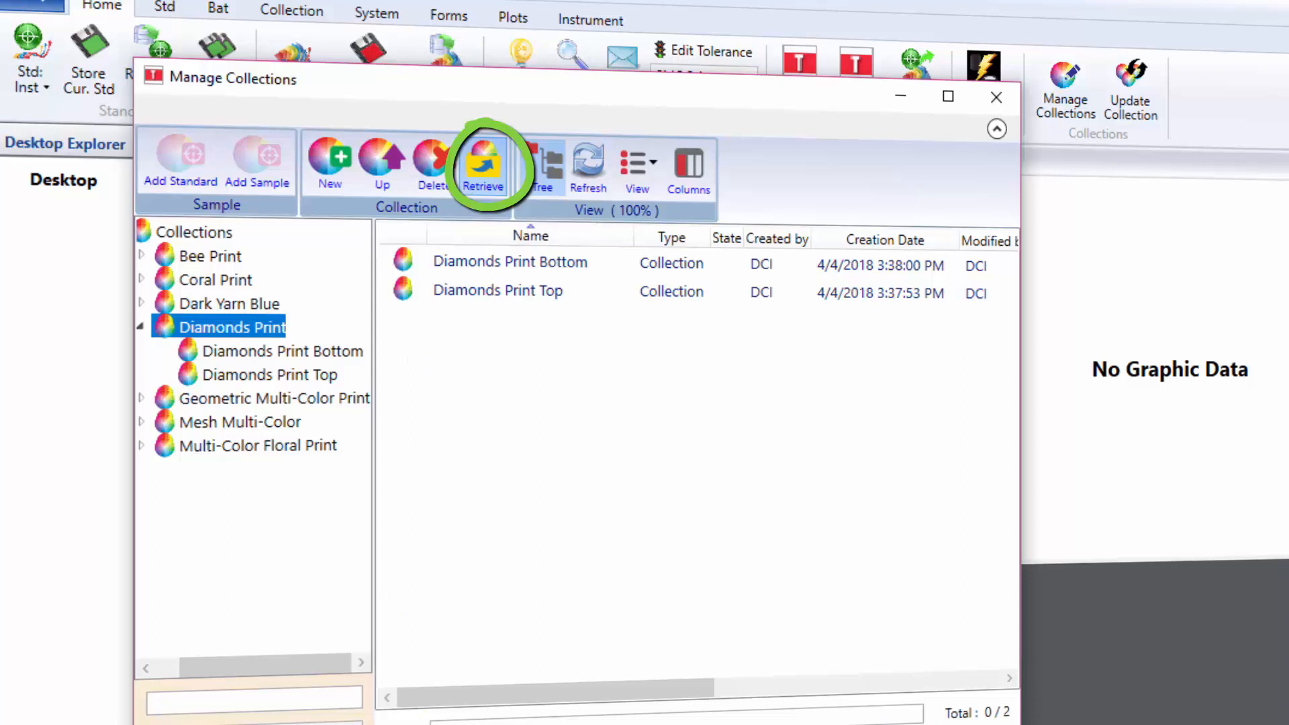
- Retrieve Diamonds Print to the desktop, expand it and load the Pacific Green standard
left_click(483, 164)
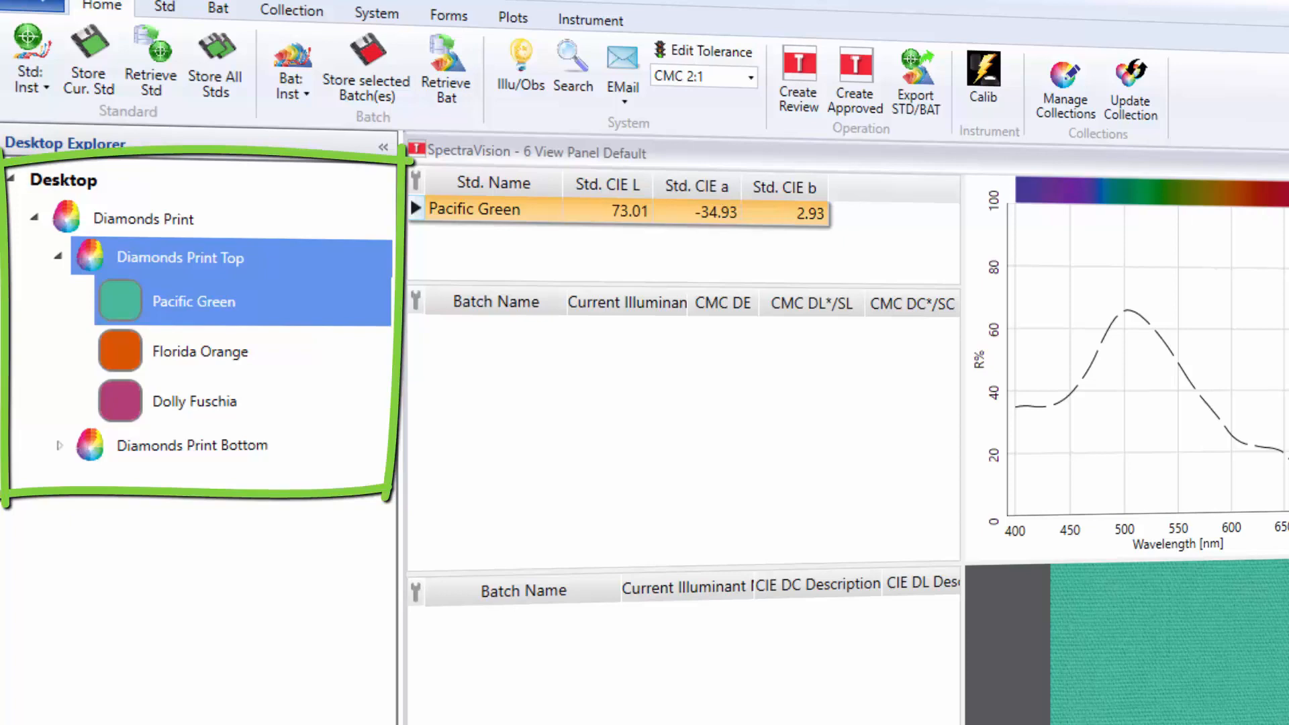
left_click(143, 214)
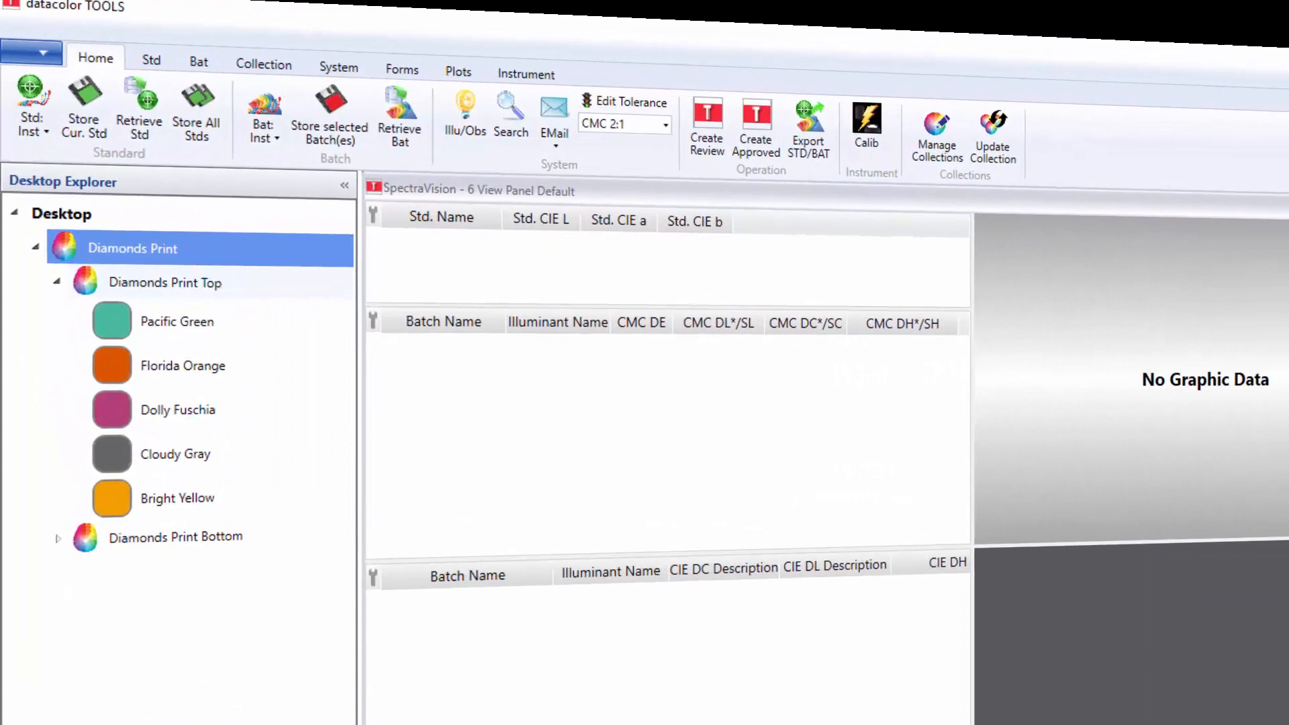
left_click(177, 321)
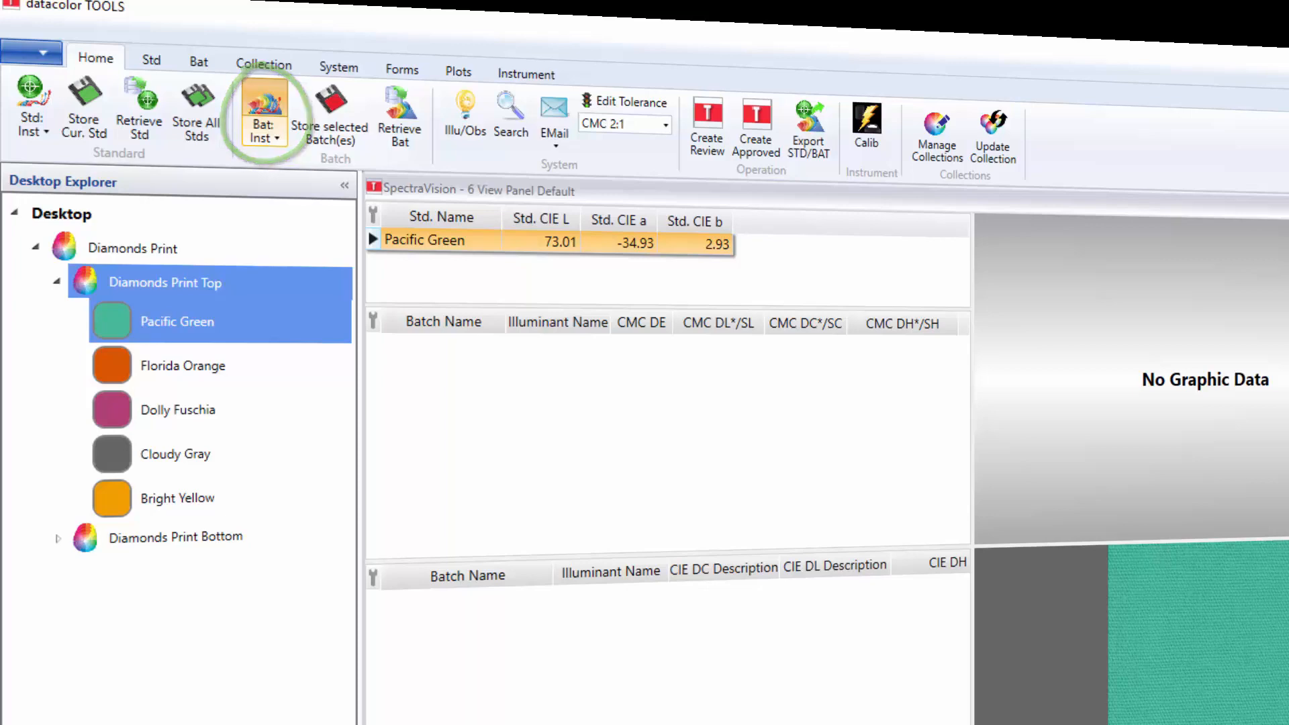
- Measure the diamond print fabric with the instrument as BATCH1 against Pacific Green
left_click(263, 111)
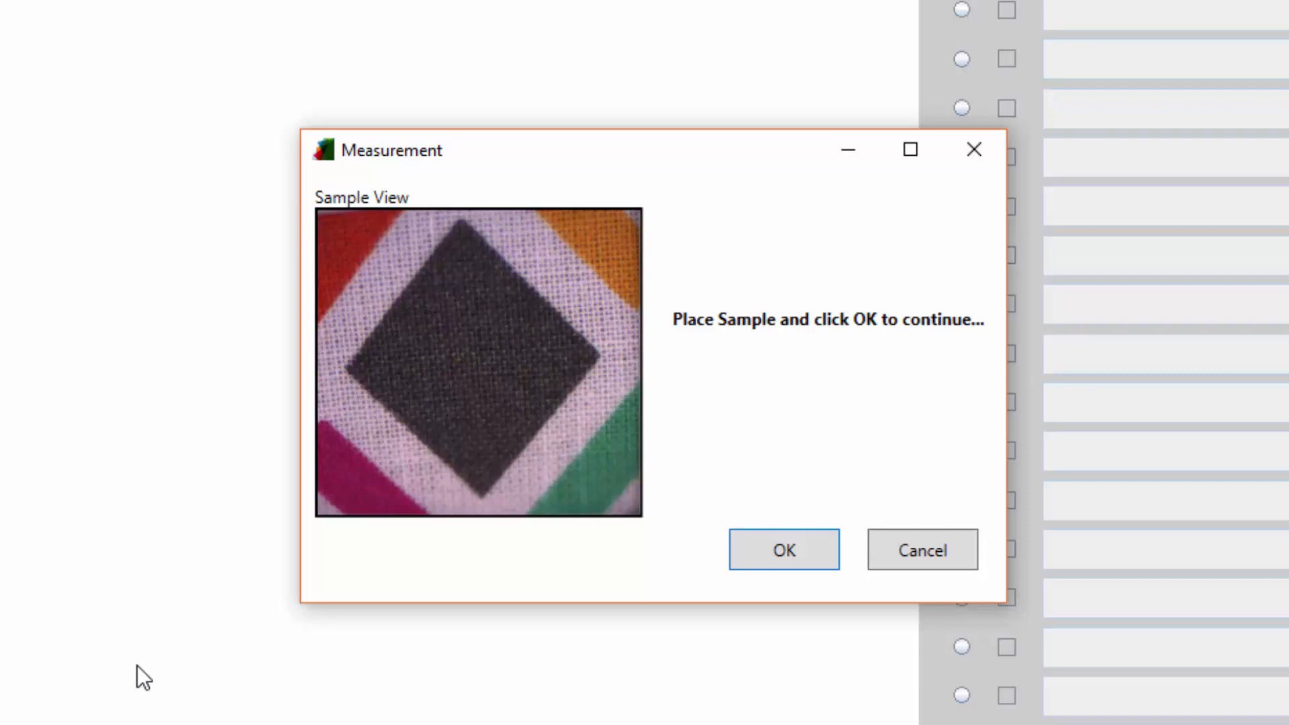
left_click(783, 549)
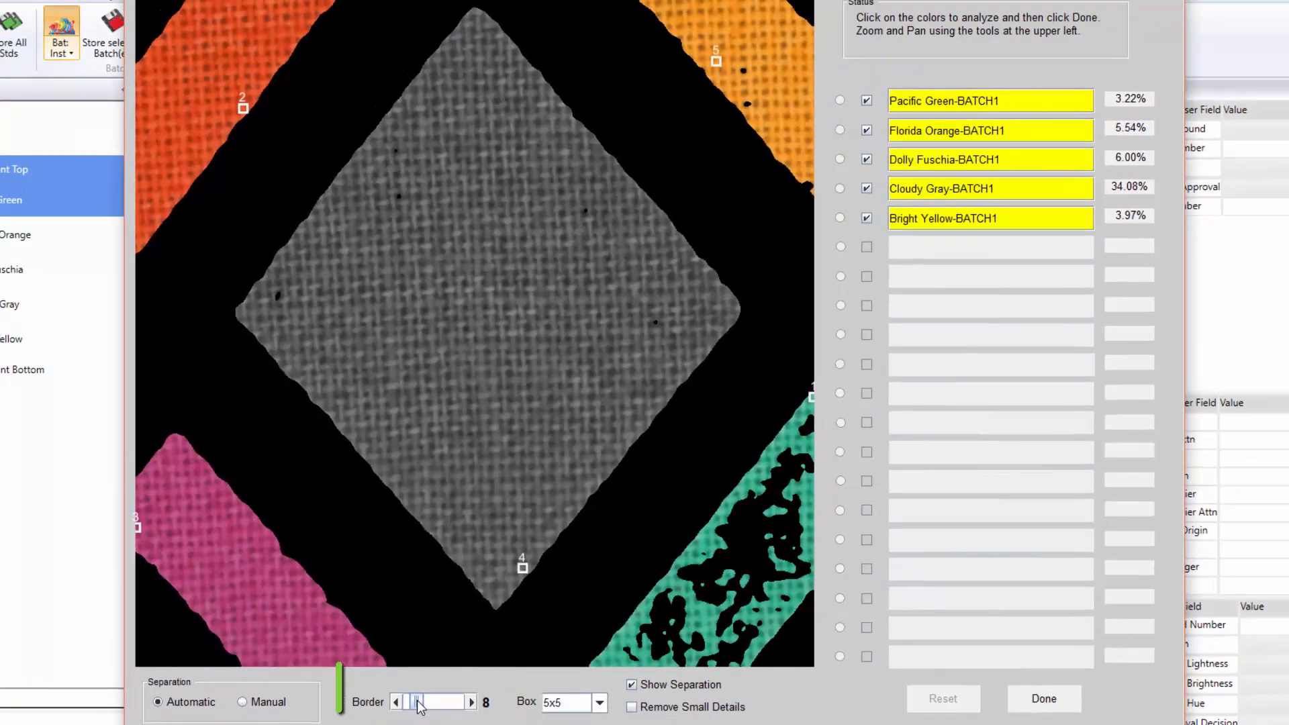
- Reduce the separation border and finish the automatic analysis of the five BATCH1 colours
left_click(395, 702)
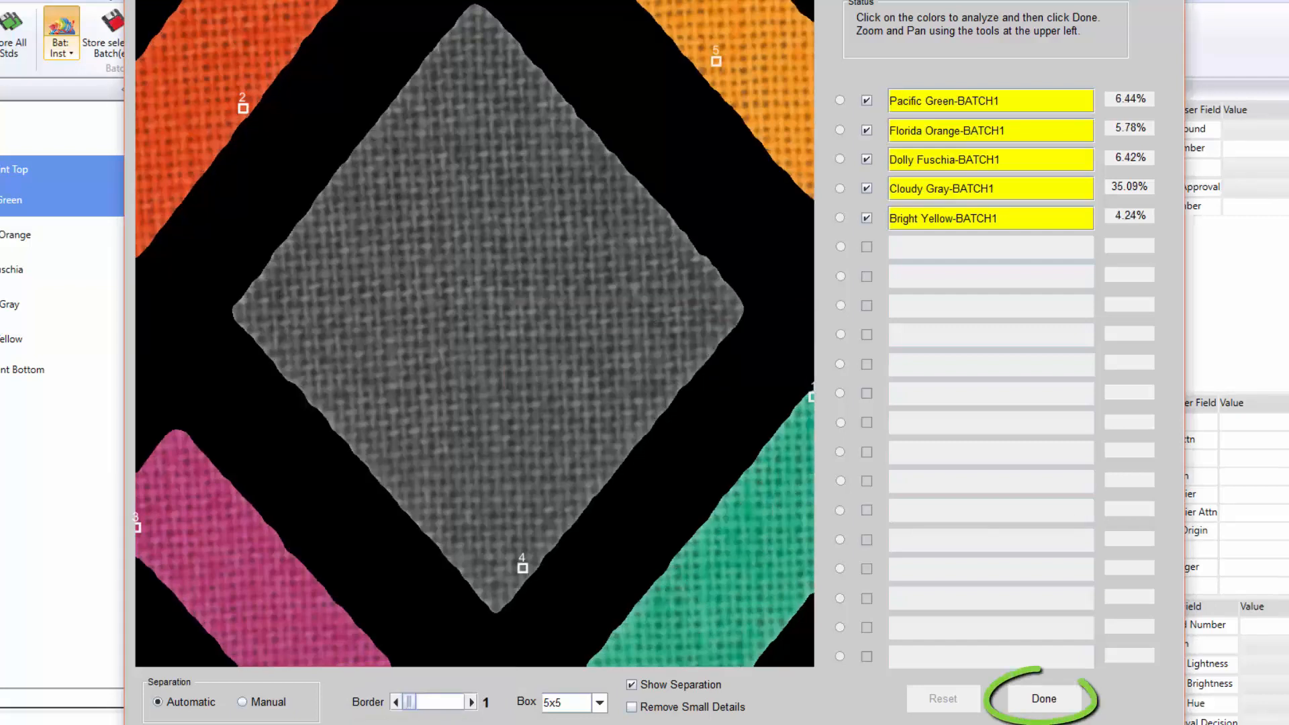
mouse_move(1045, 698)
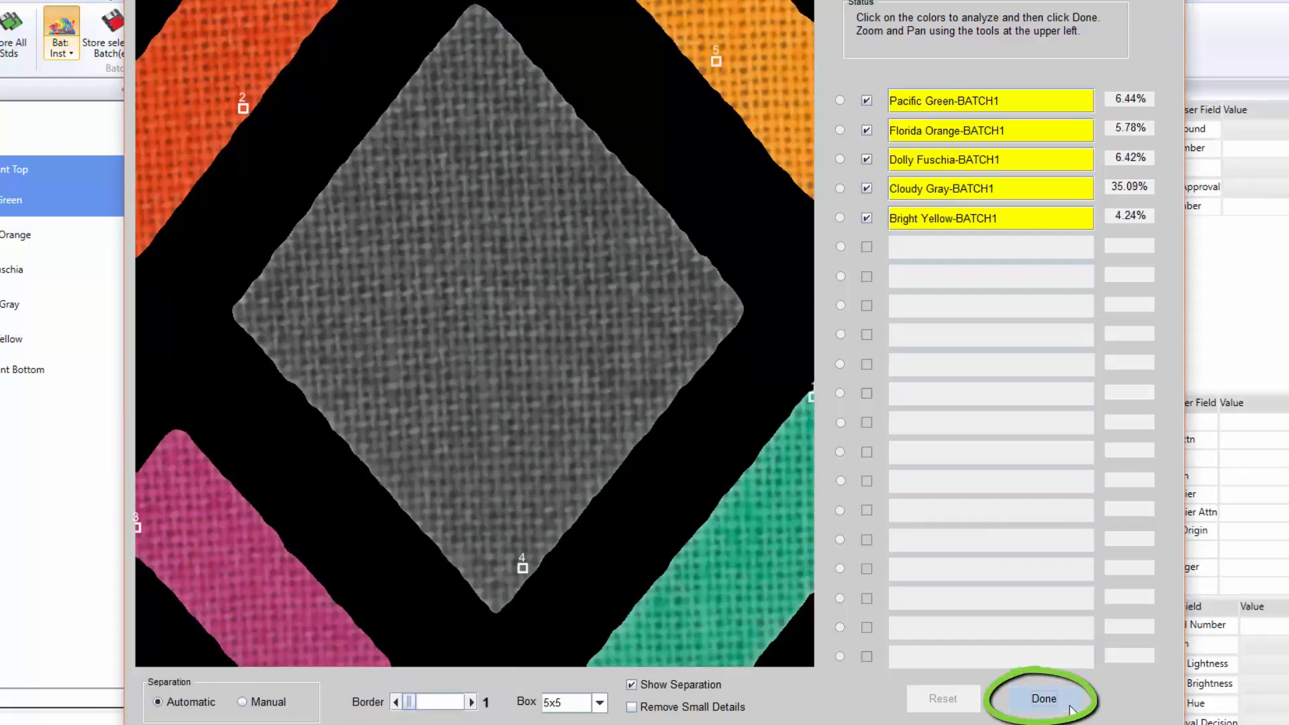
mouse_move(1043, 699)
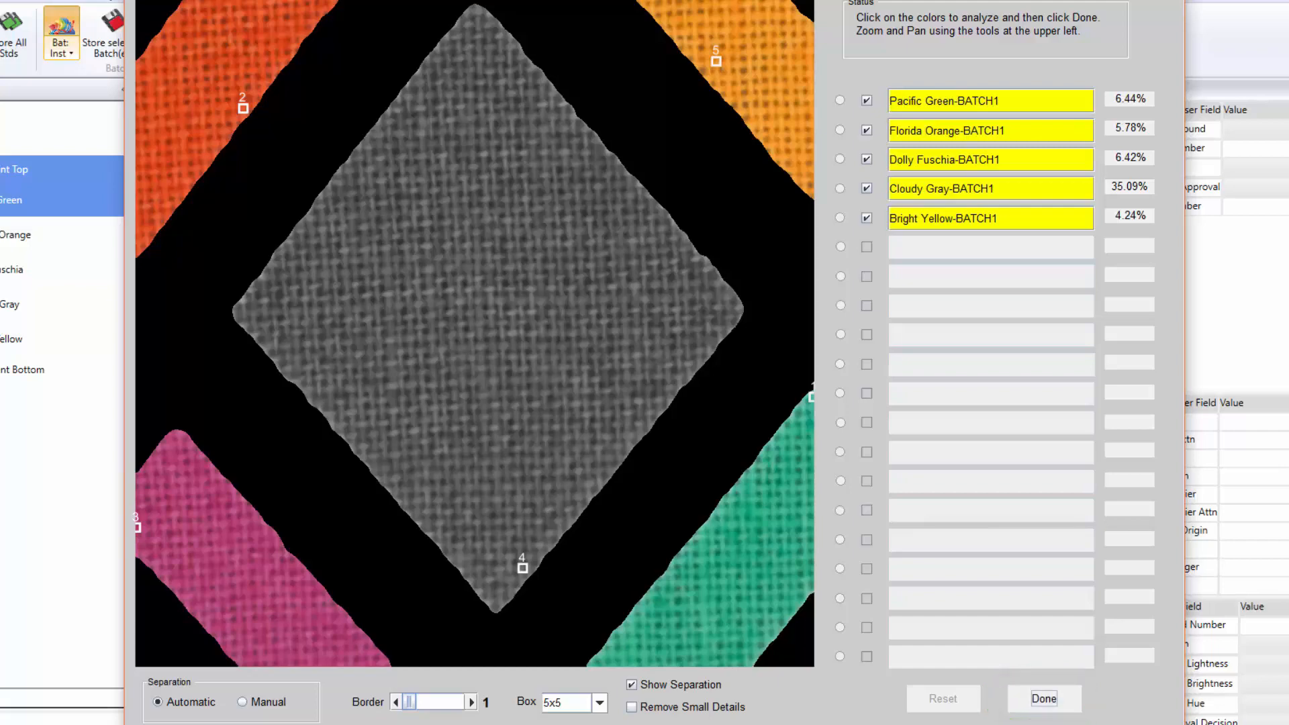
left_click(1044, 698)
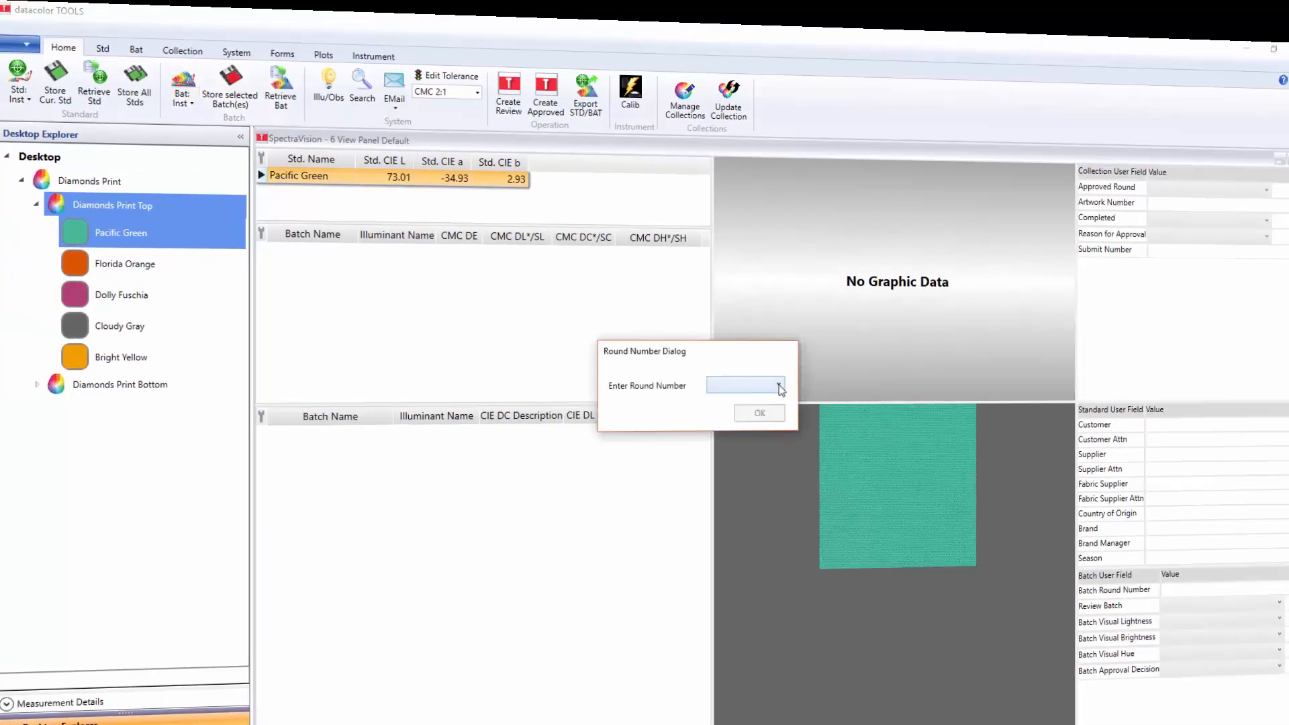
- Choose round number 1 for the BATCH1 measurements and confirm
left_click(771, 385)
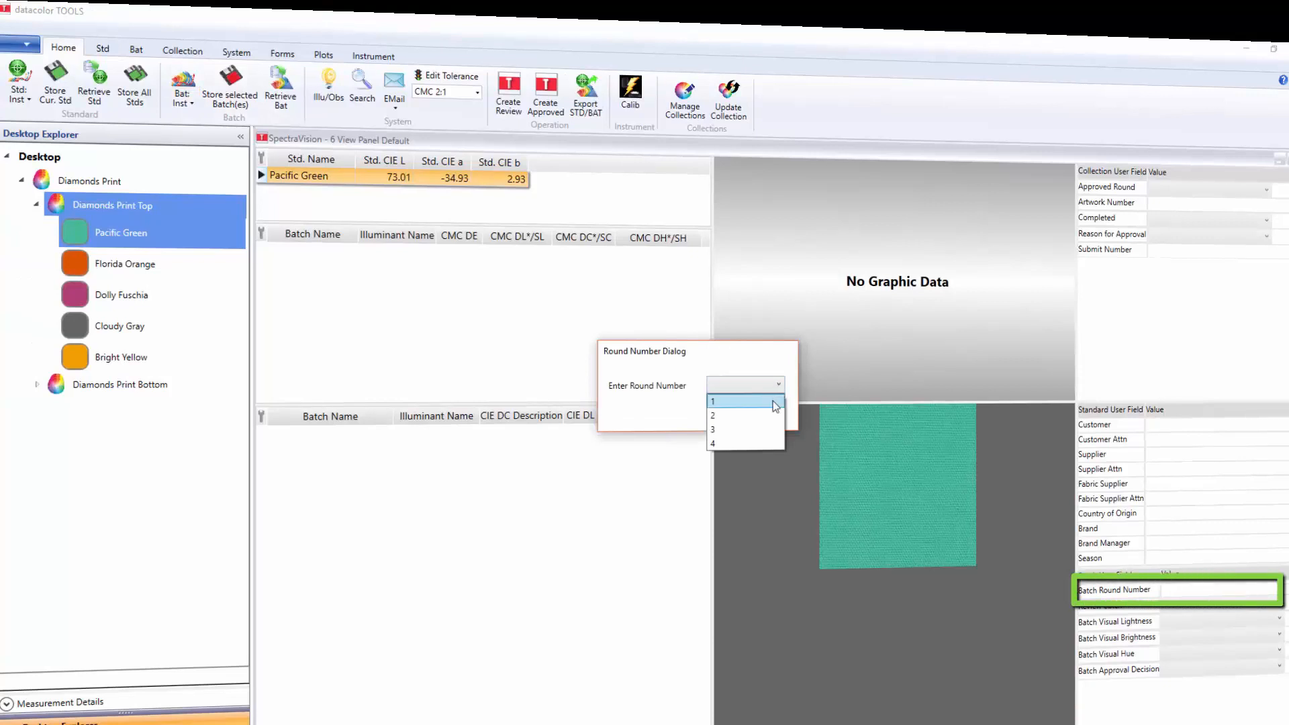
left_click(713, 401)
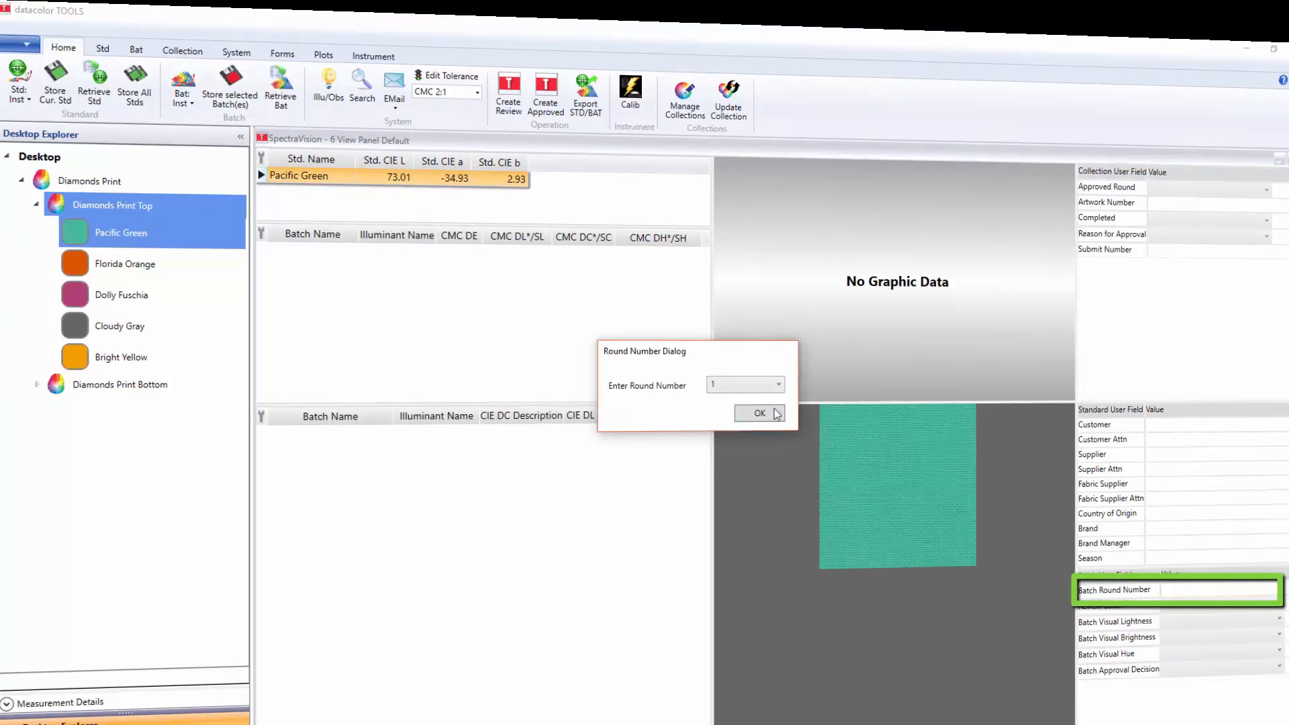
left_click(757, 413)
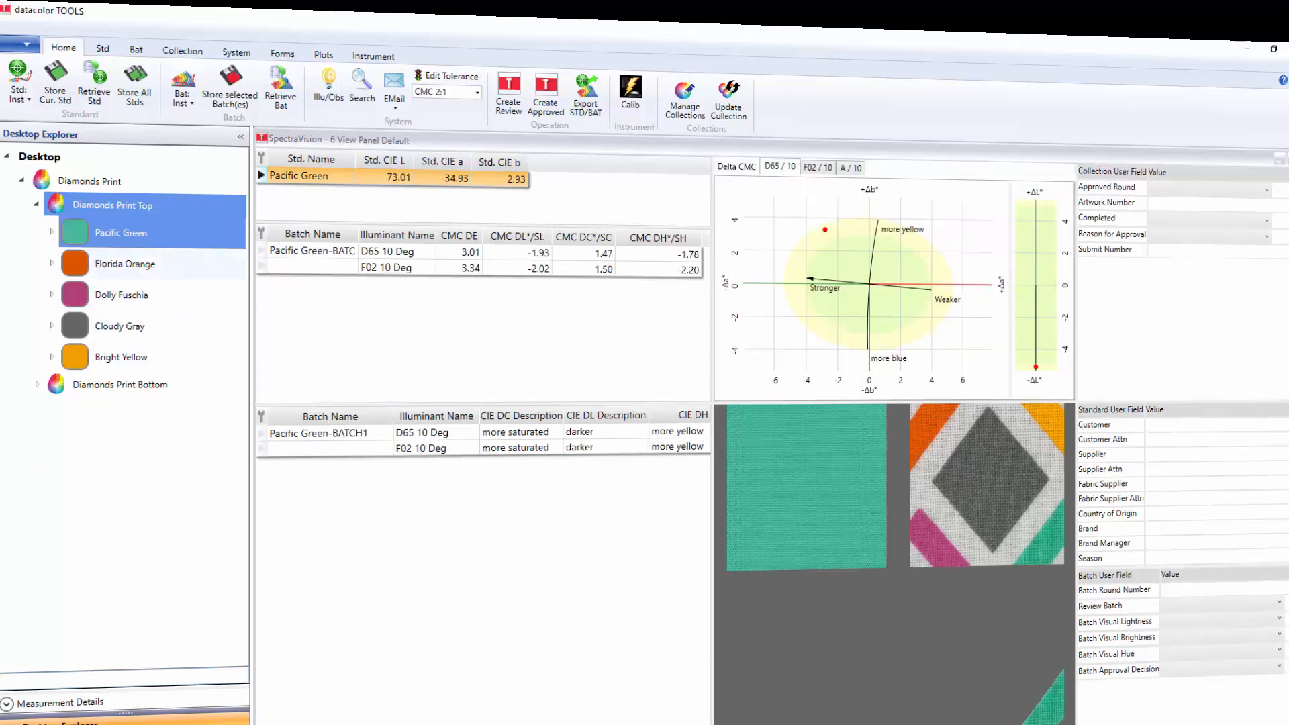
- Review the BATCH1 CMC DE results for Florida Orange, Dolly Fuschia and Bright Yellow
left_click(125, 265)
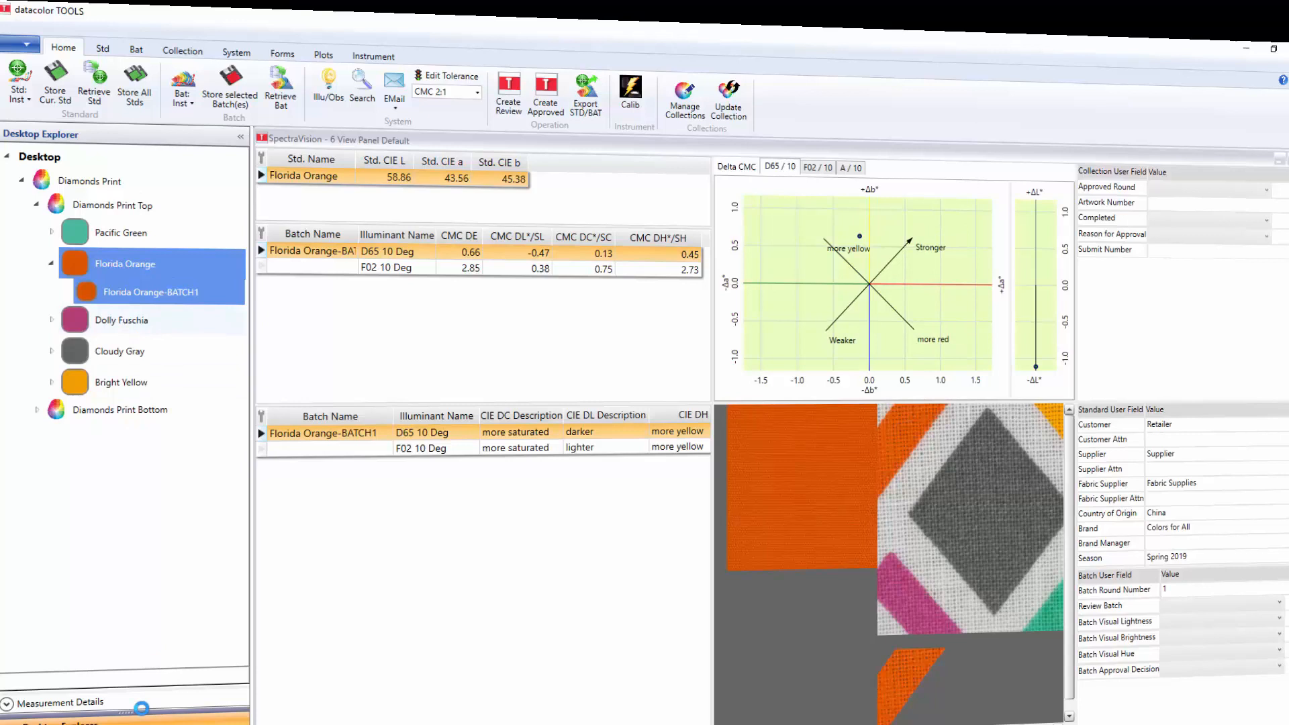
left_click(123, 319)
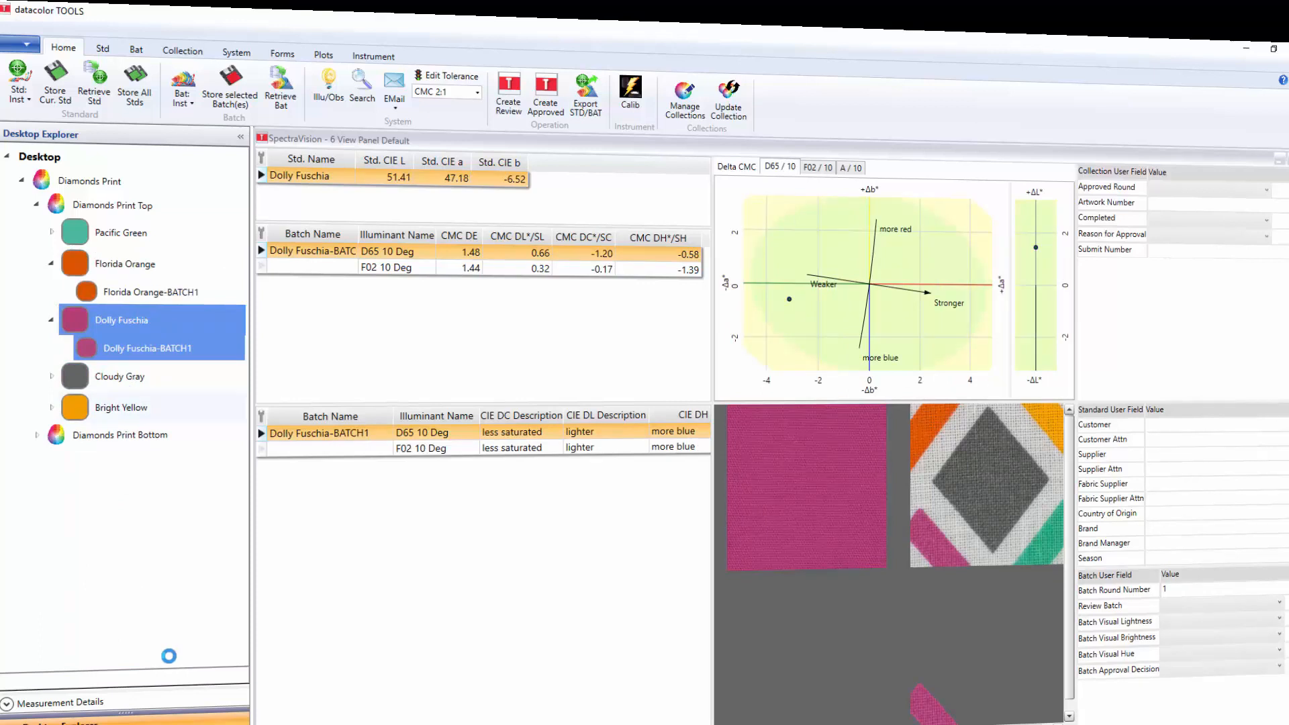
left_click(121, 407)
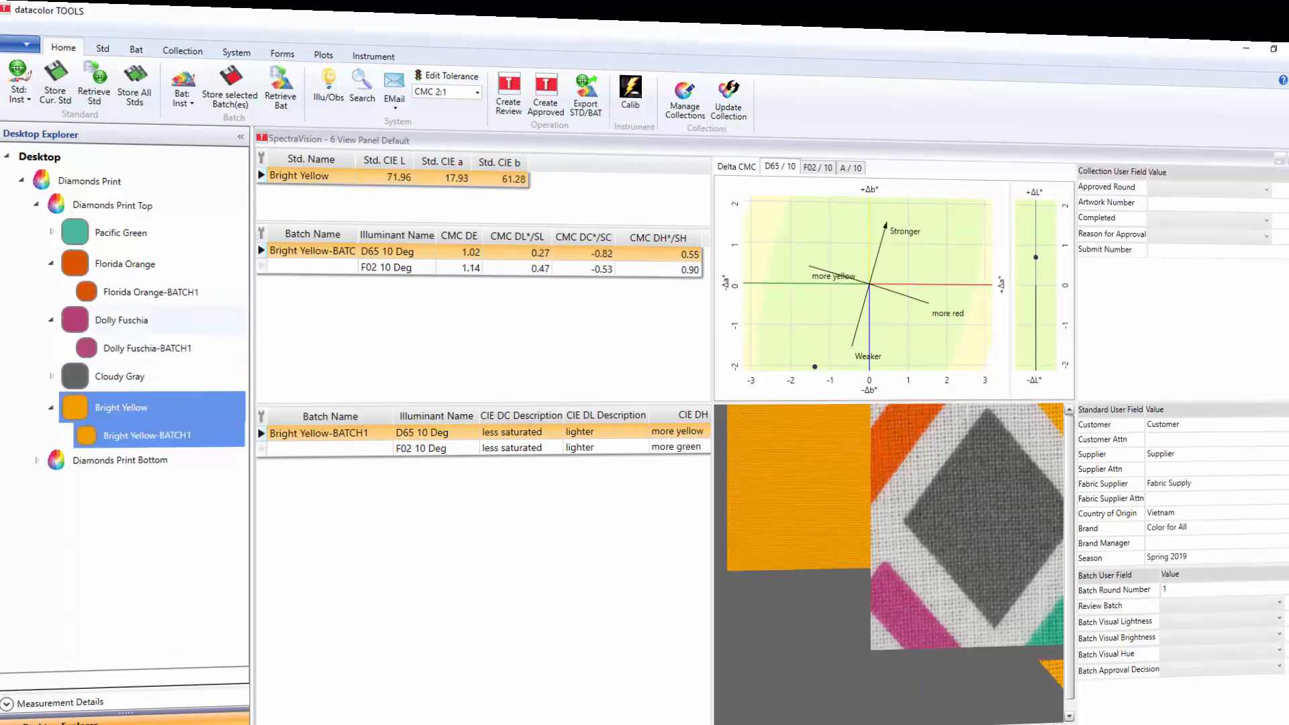
left_click(121, 320)
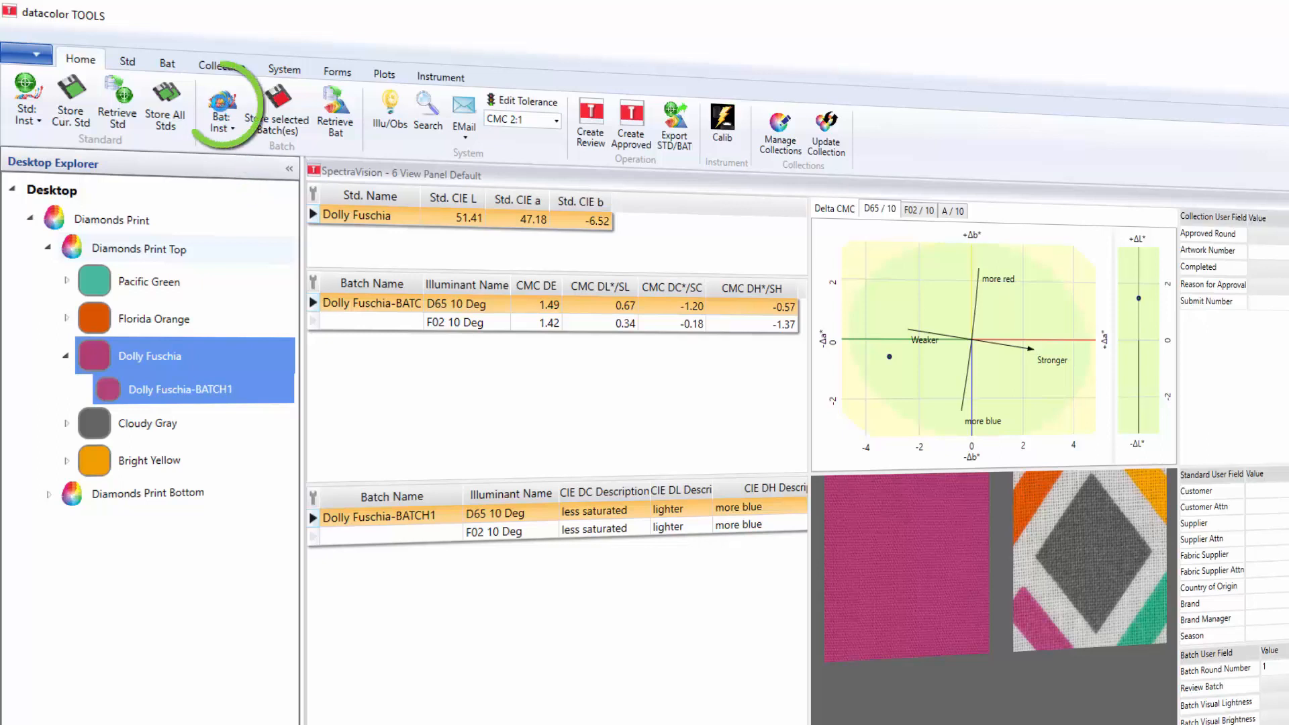
- Start a second instrument batch measurement from Pacific Green with Manual colour separation
left_click(149, 280)
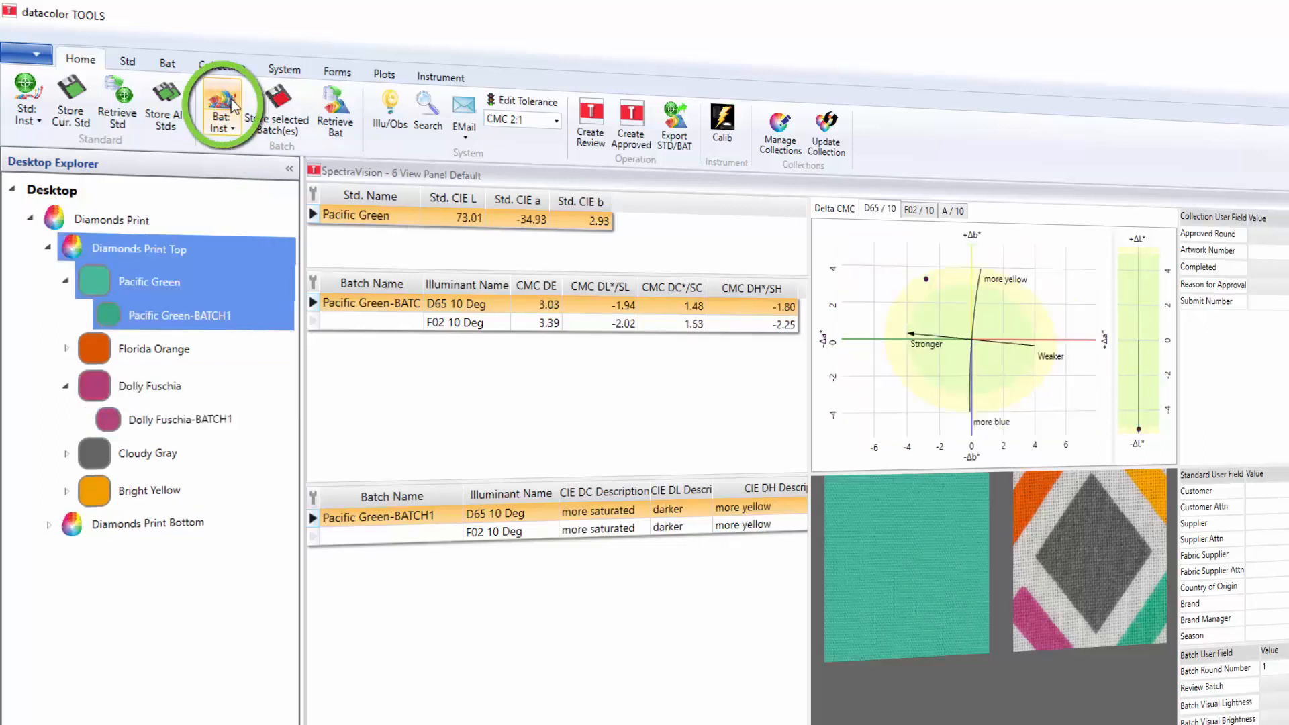
mouse_move(649, 720)
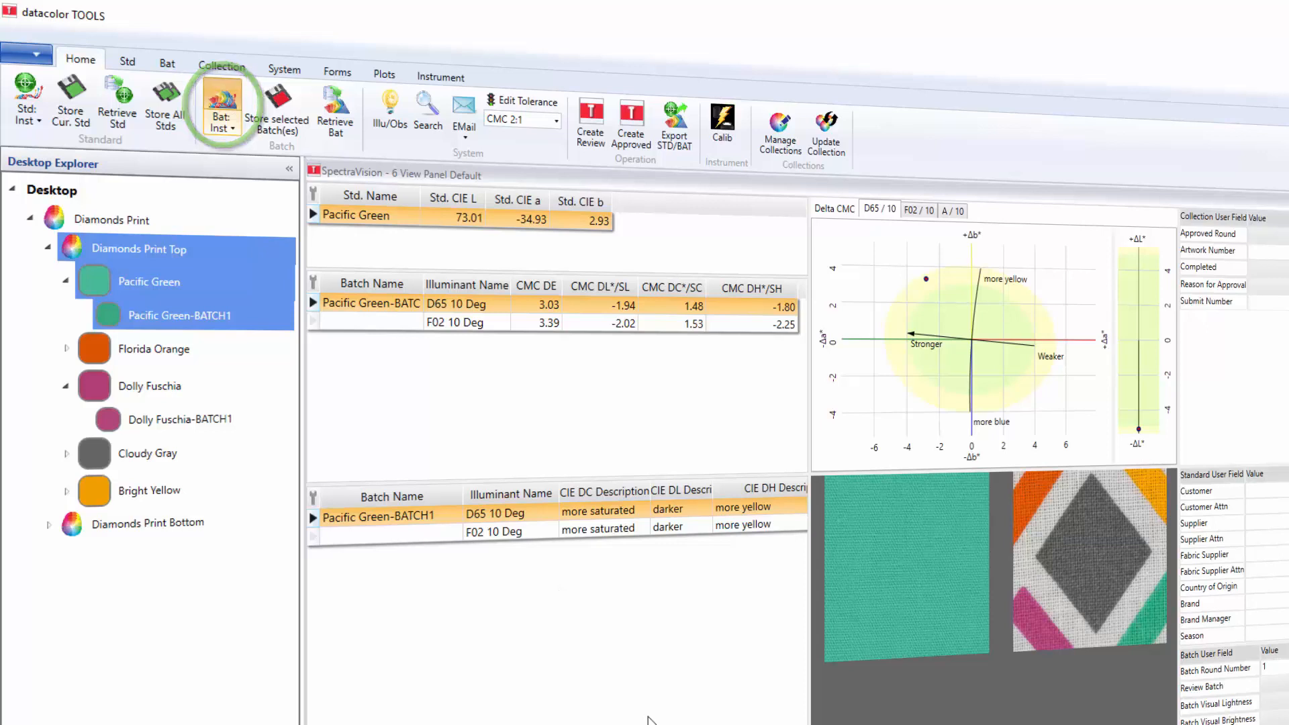
left_click(222, 98)
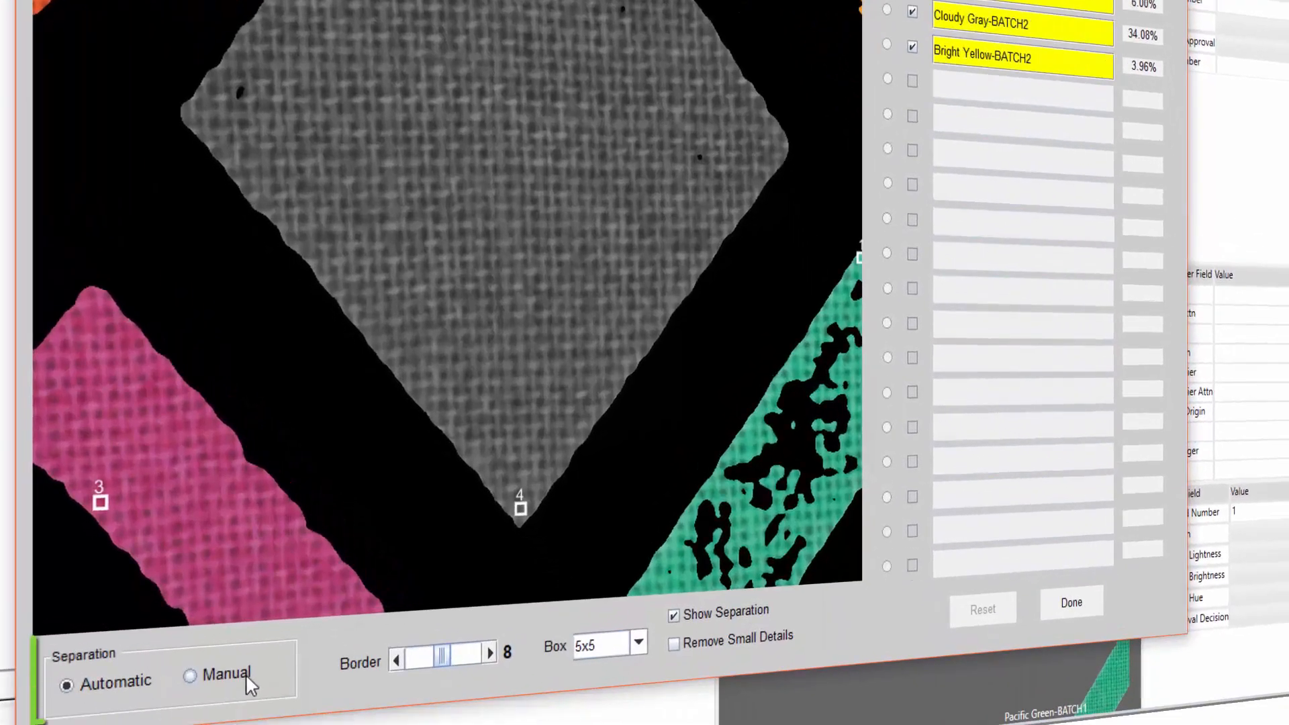
left_click(190, 680)
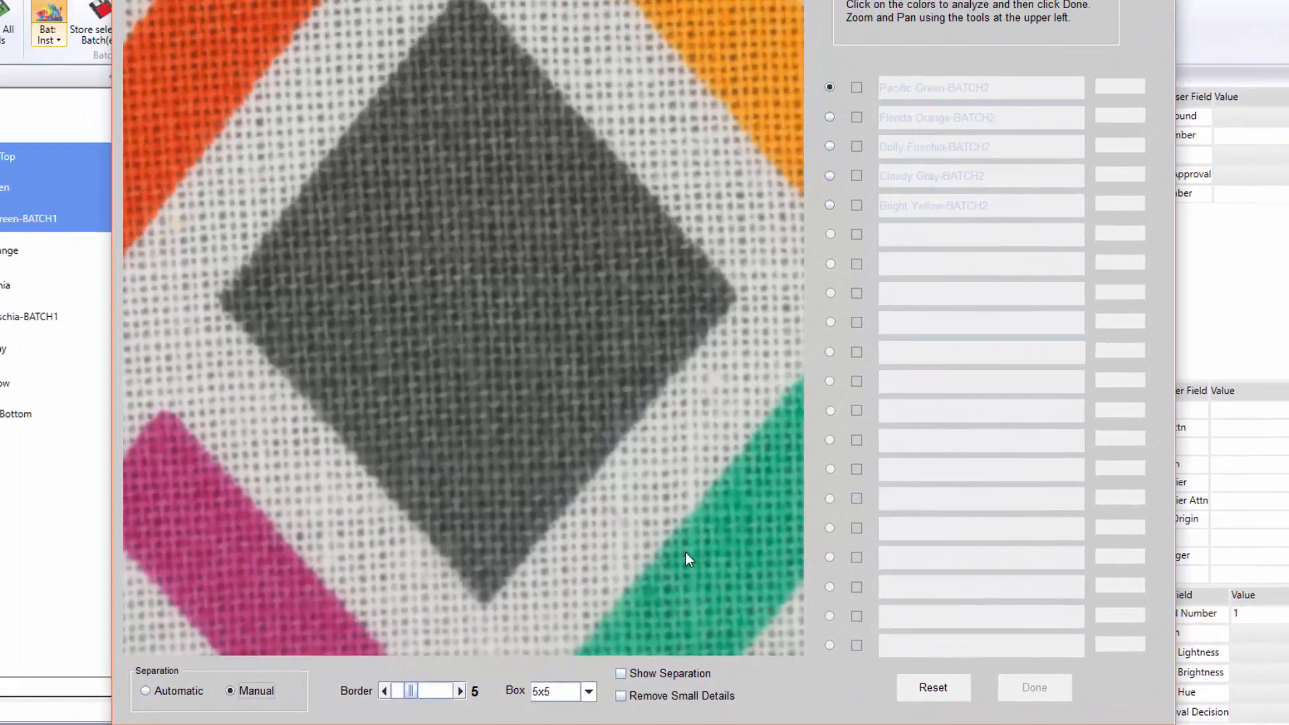
mouse_move(687, 560)
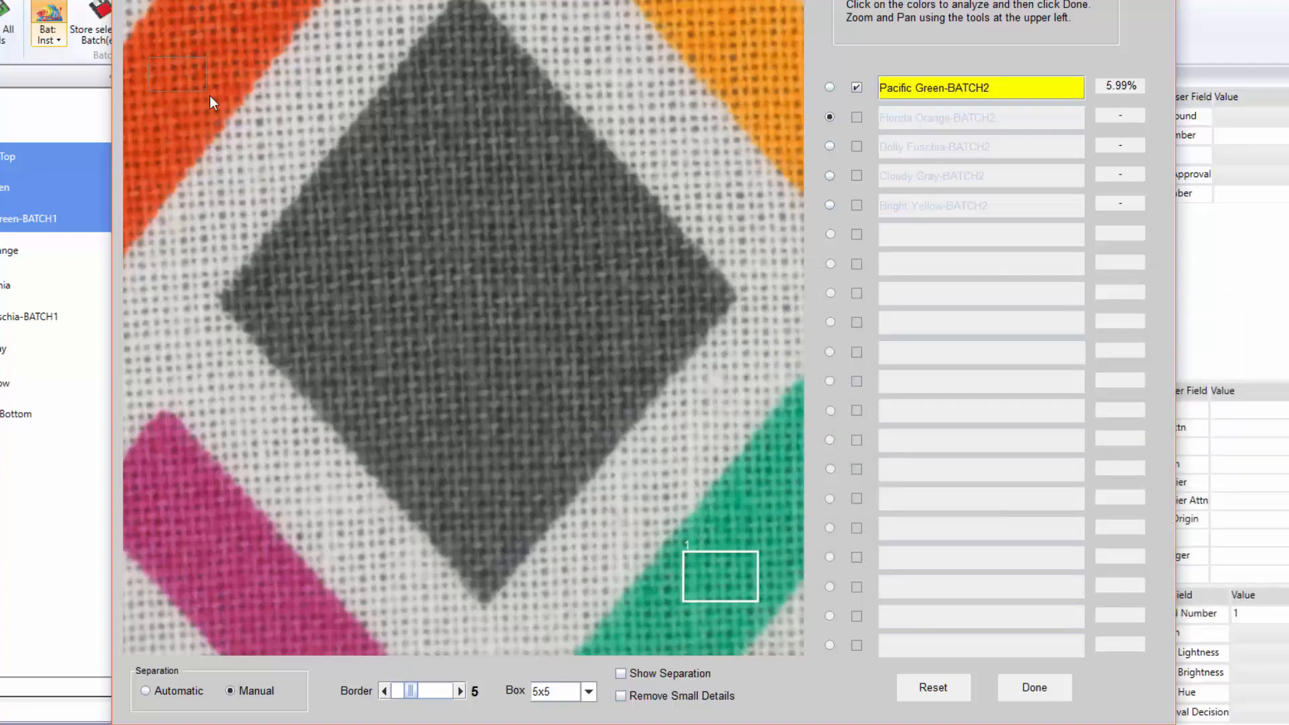
- Sample the orange, fuchsia, gray and yellow areas for BATCH2 and enable Show Separation
left_click(179, 79)
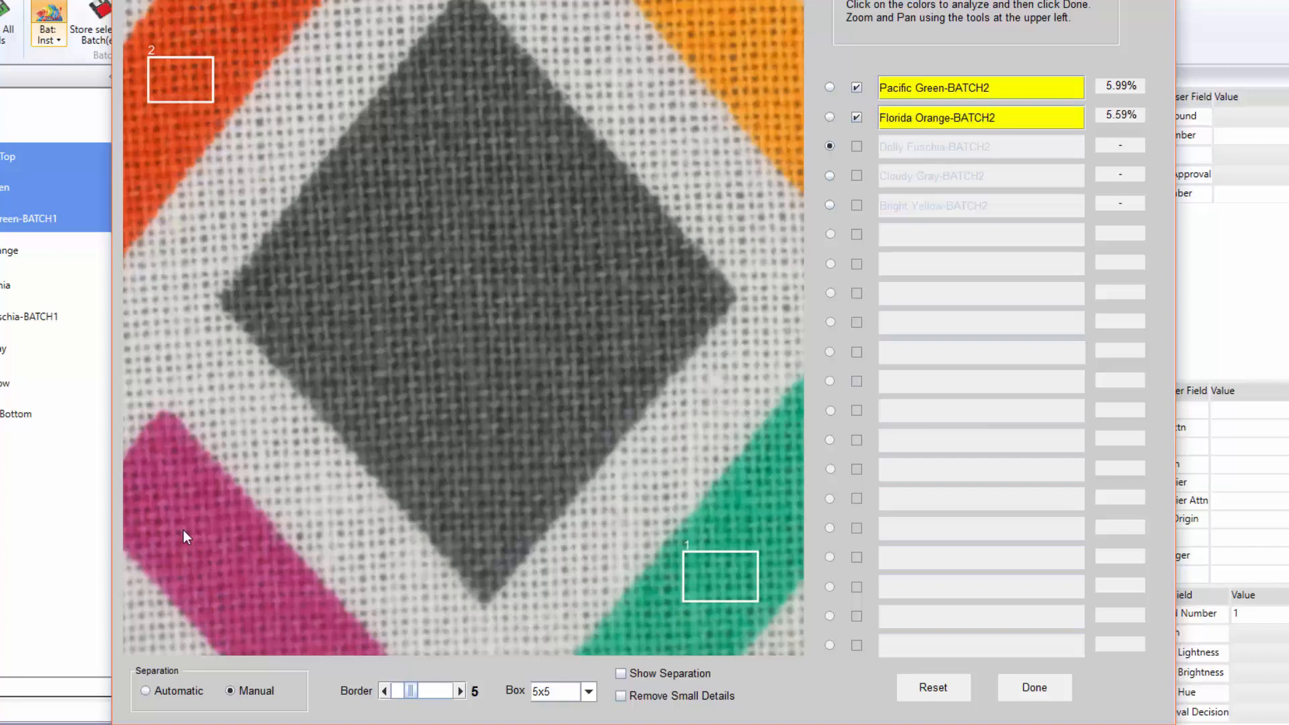
left_click(186, 537)
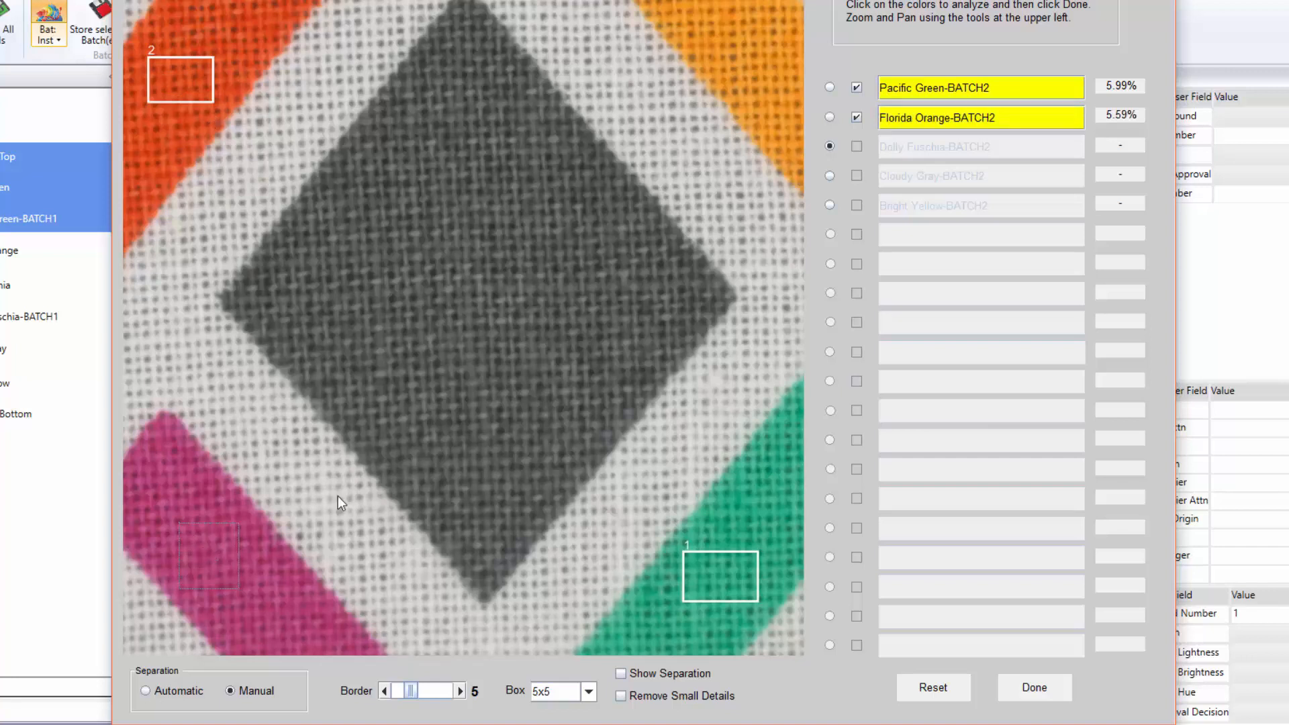
left_click(209, 554)
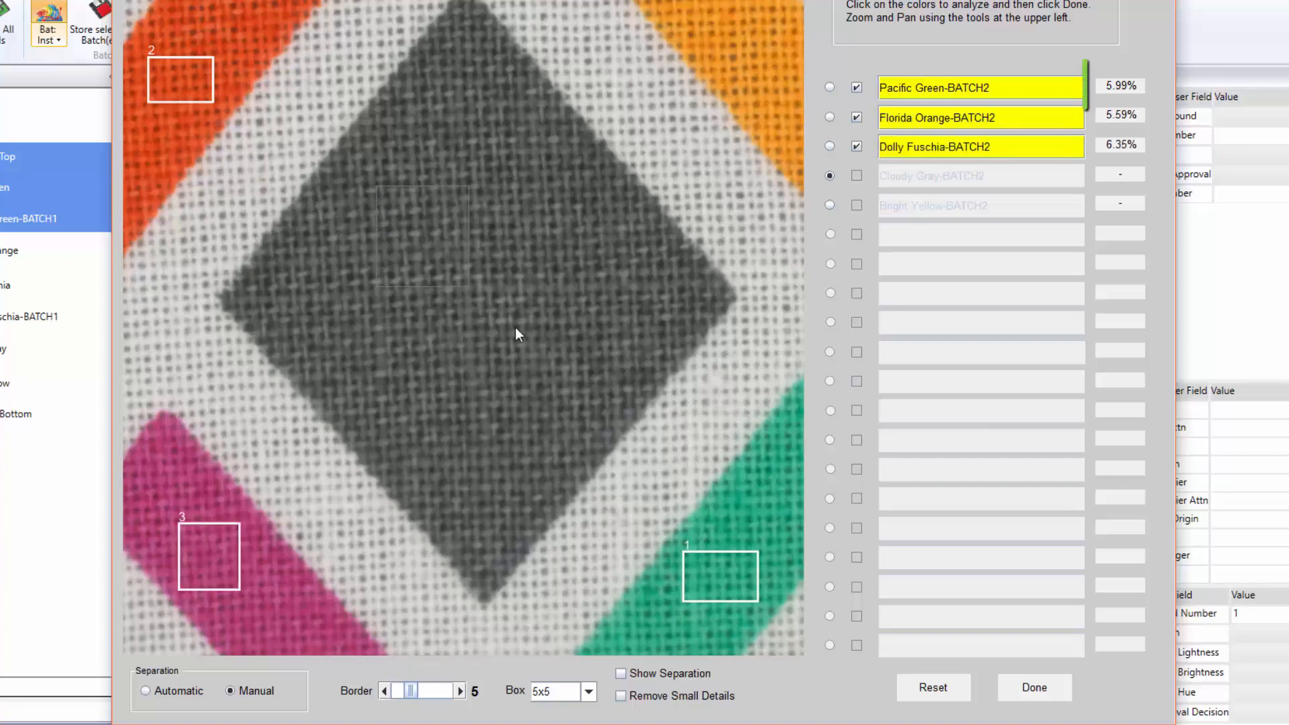
left_click(479, 275)
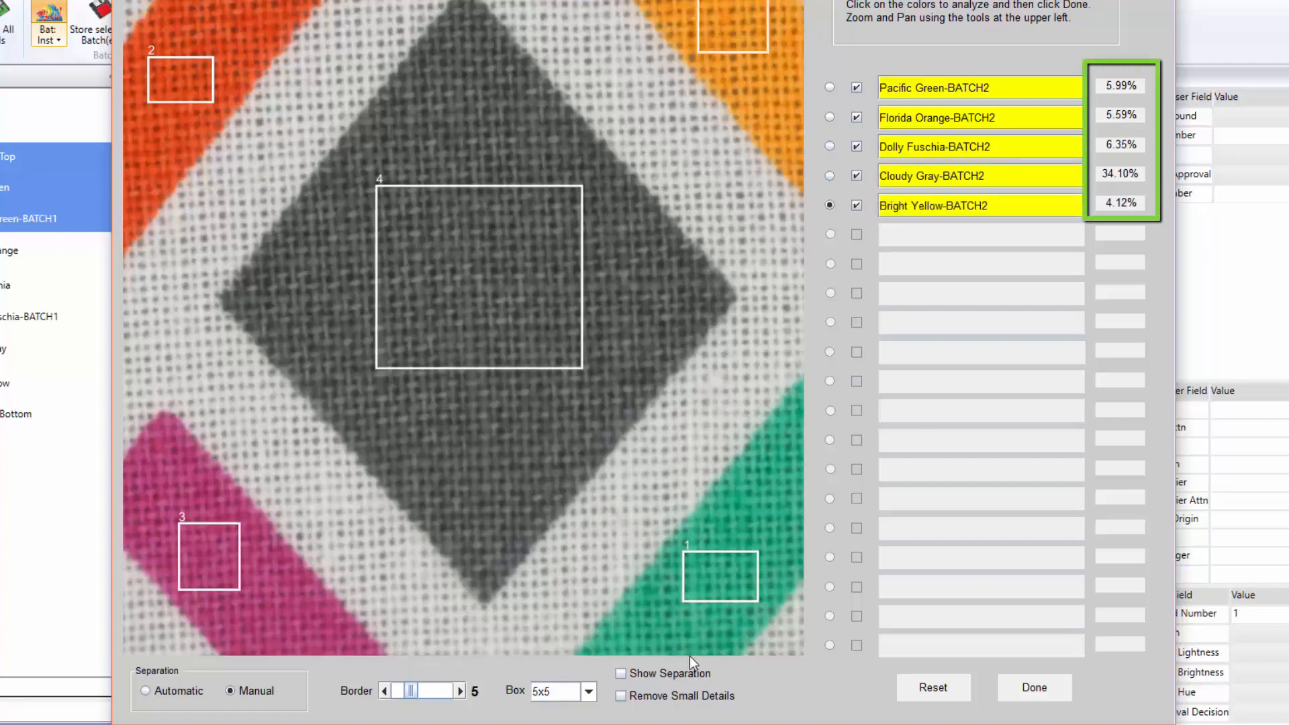
left_click(621, 673)
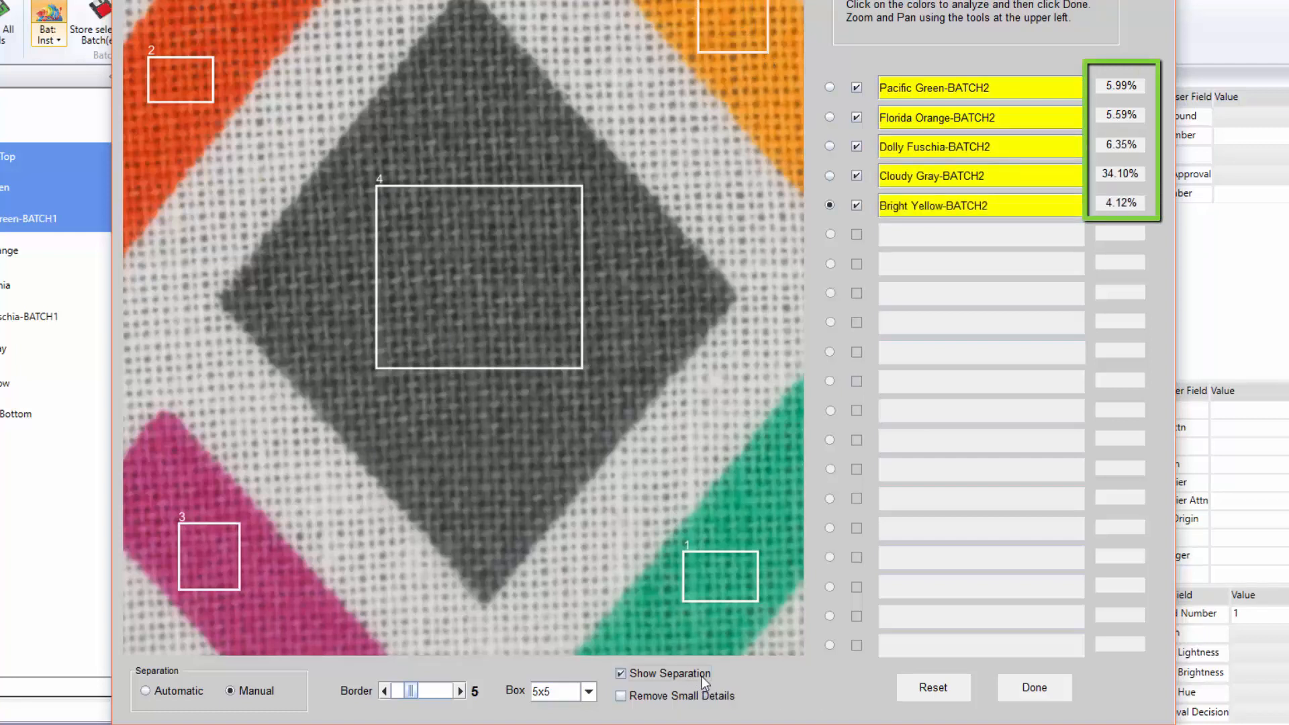
- Lower the Border slider to 1, raising Cloudy Gray to 34.69% and Pacific Green to 6.16%
left_click(411, 690)
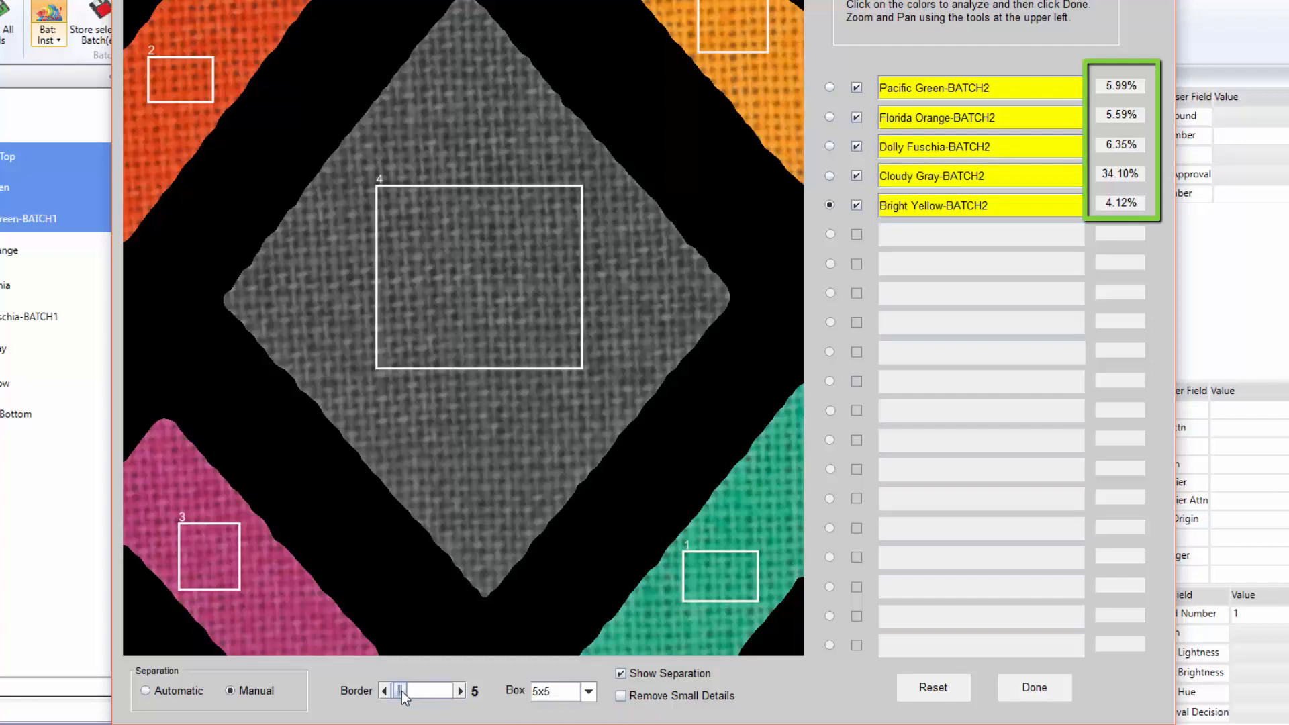
left_click(384, 691)
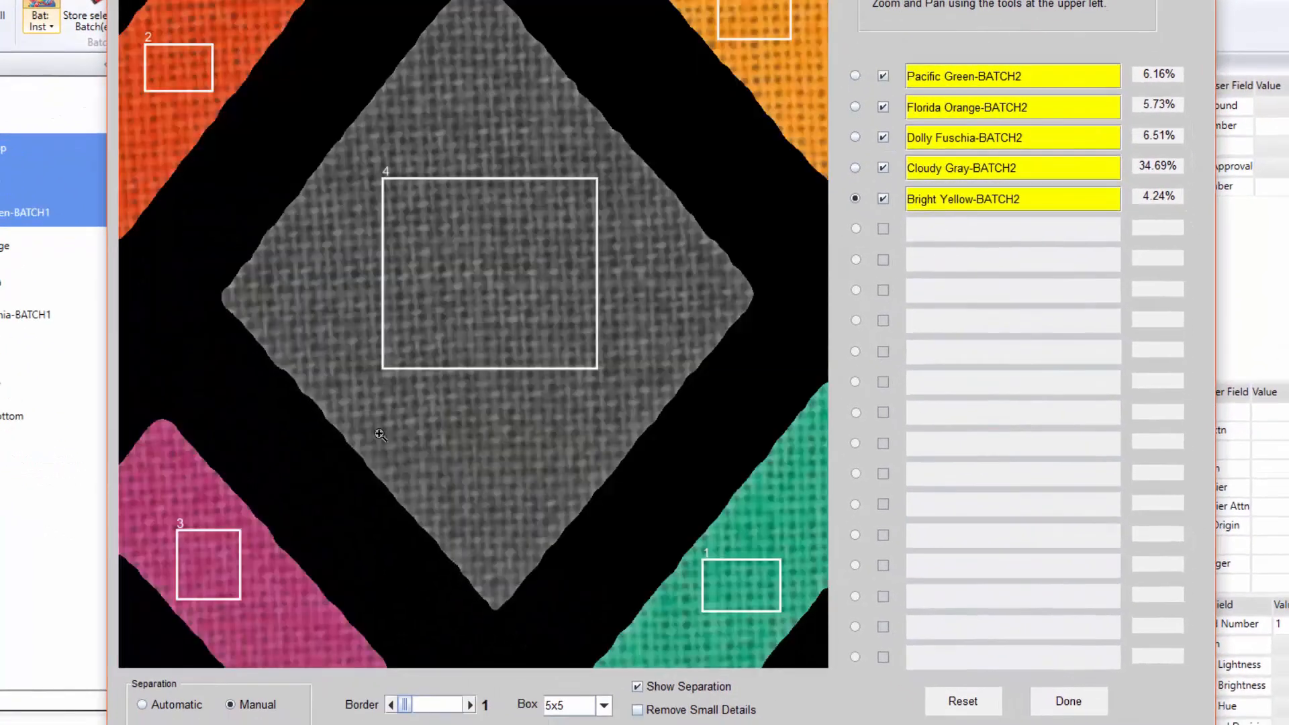
left_click(603, 705)
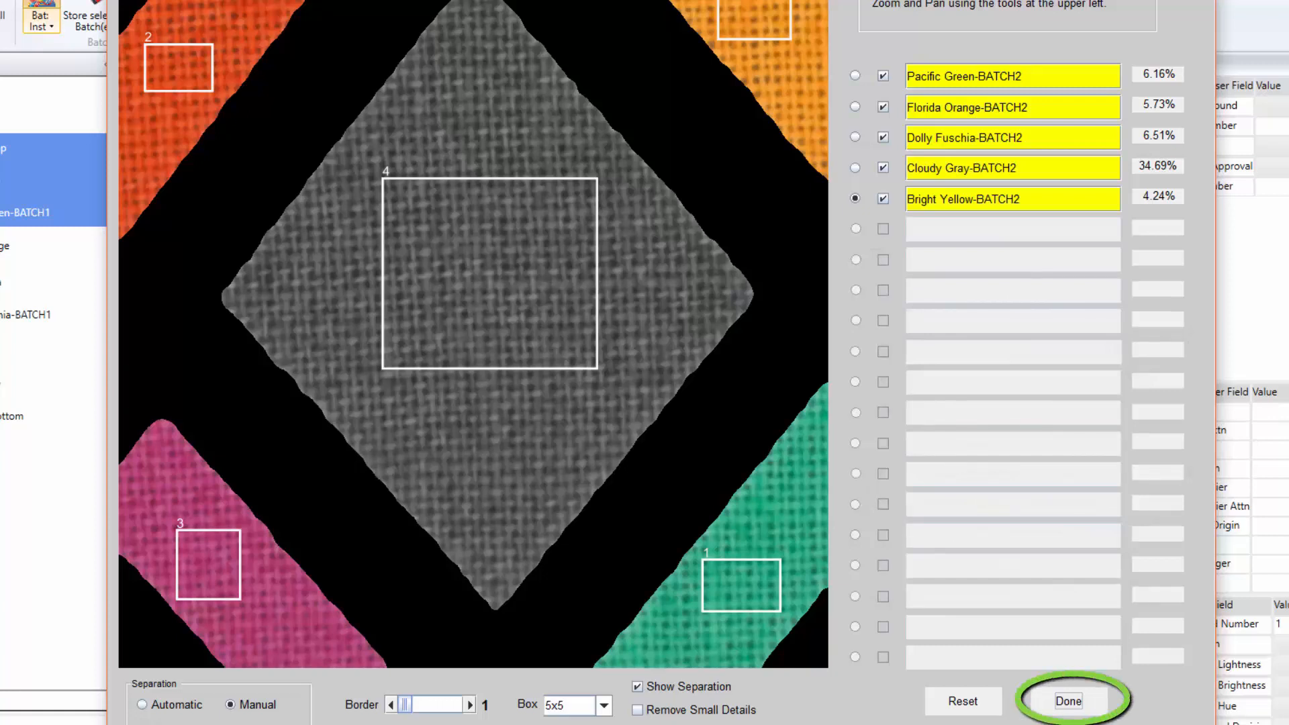
mouse_move(1068, 701)
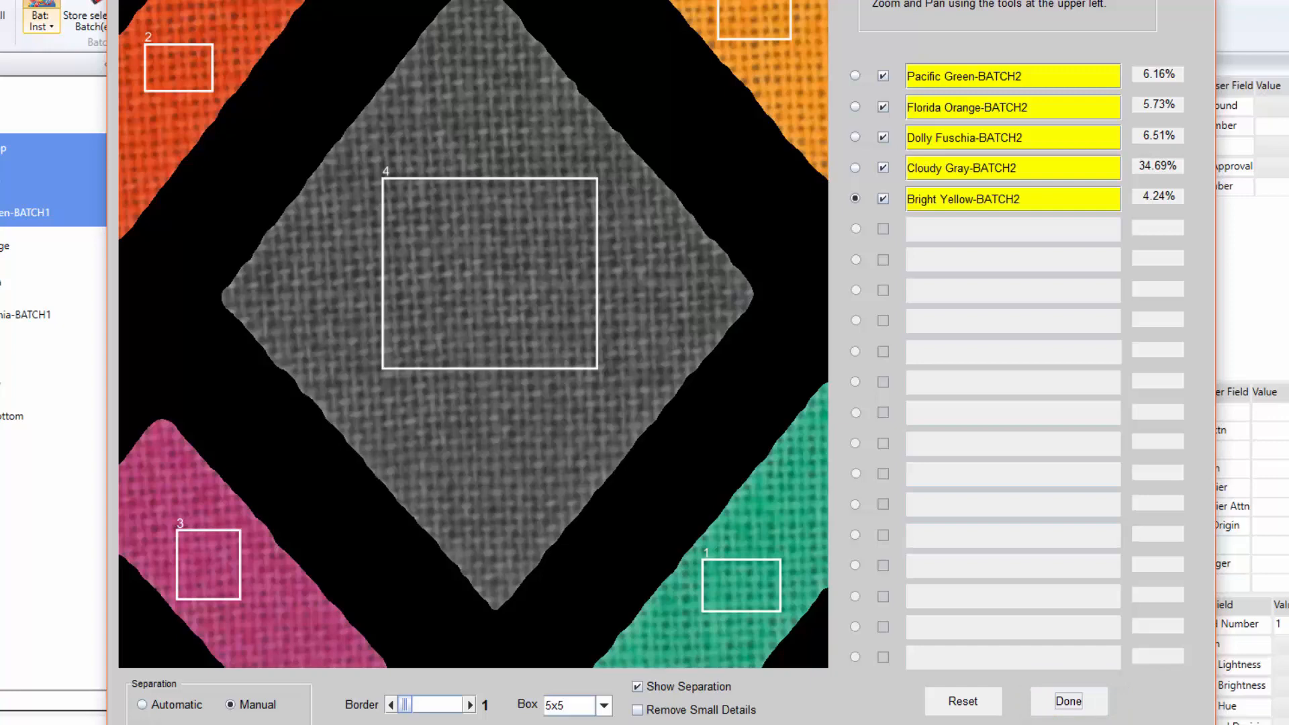
- Assign round number 2 to the measured batch so BATCH2 entries appear beside BATCH1
left_click(1067, 701)
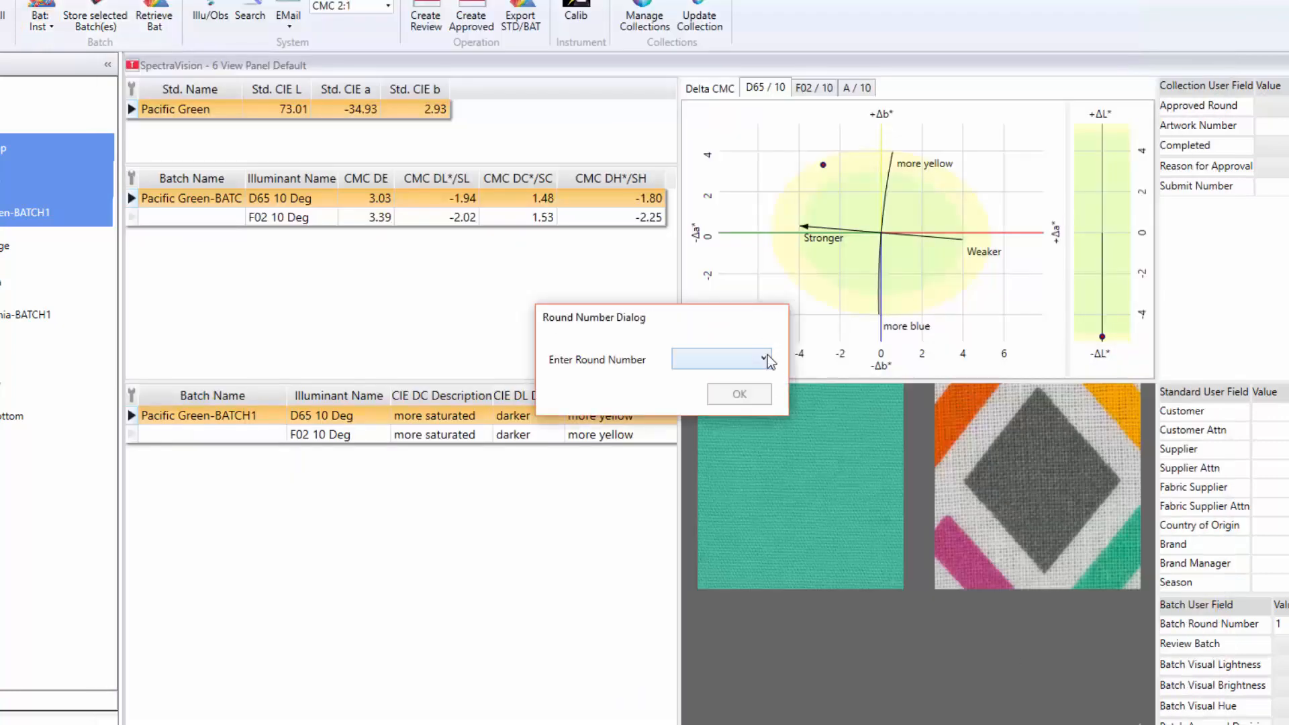
left_click(762, 357)
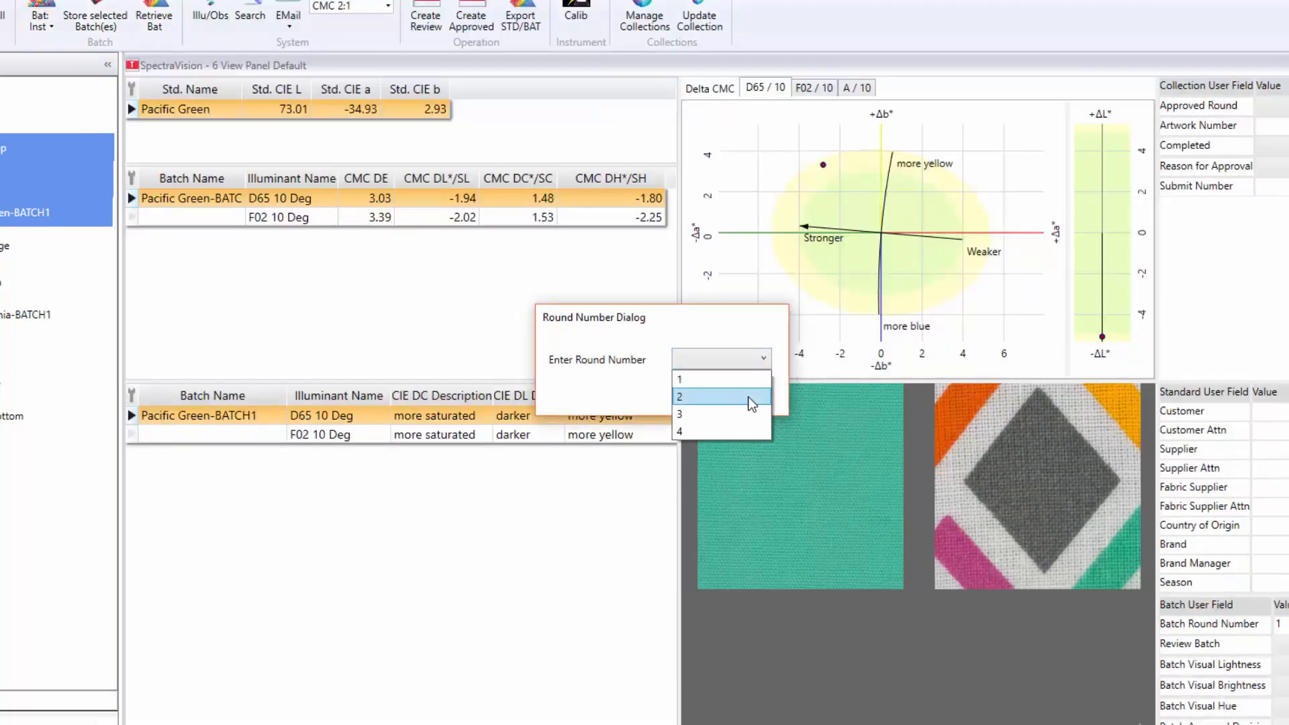
left_click(680, 396)
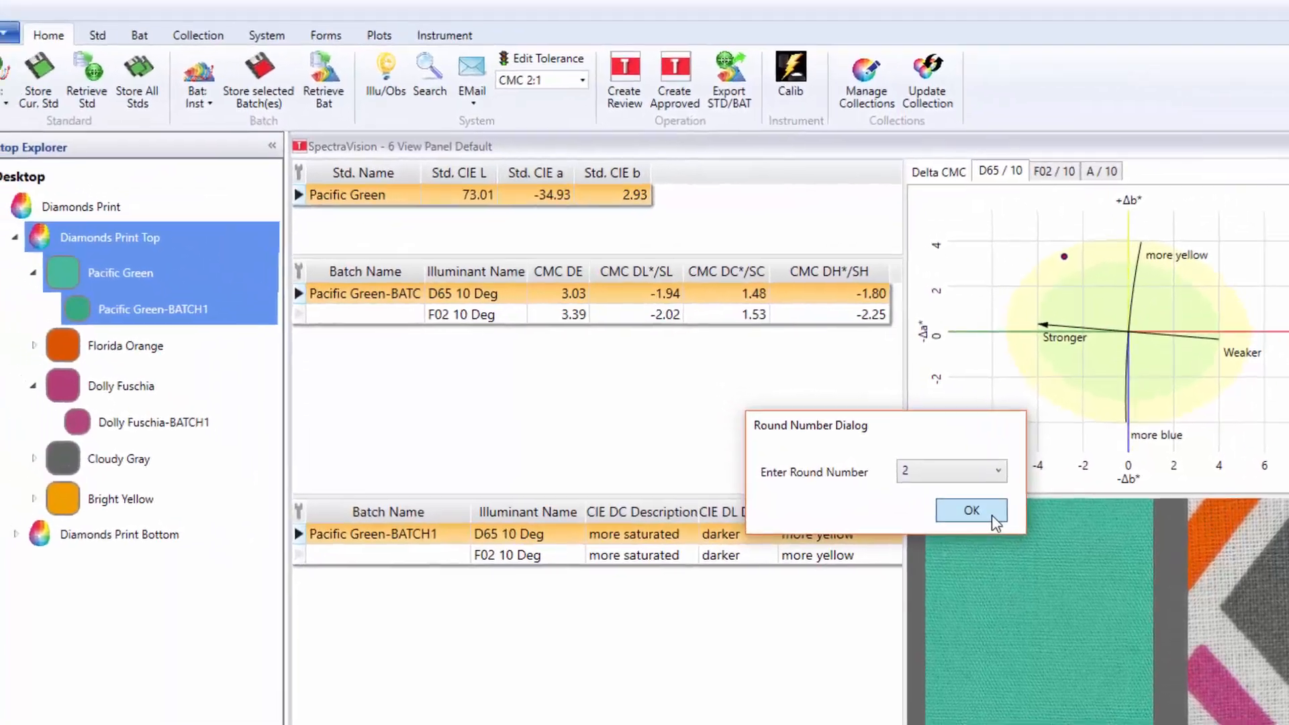
left_click(970, 510)
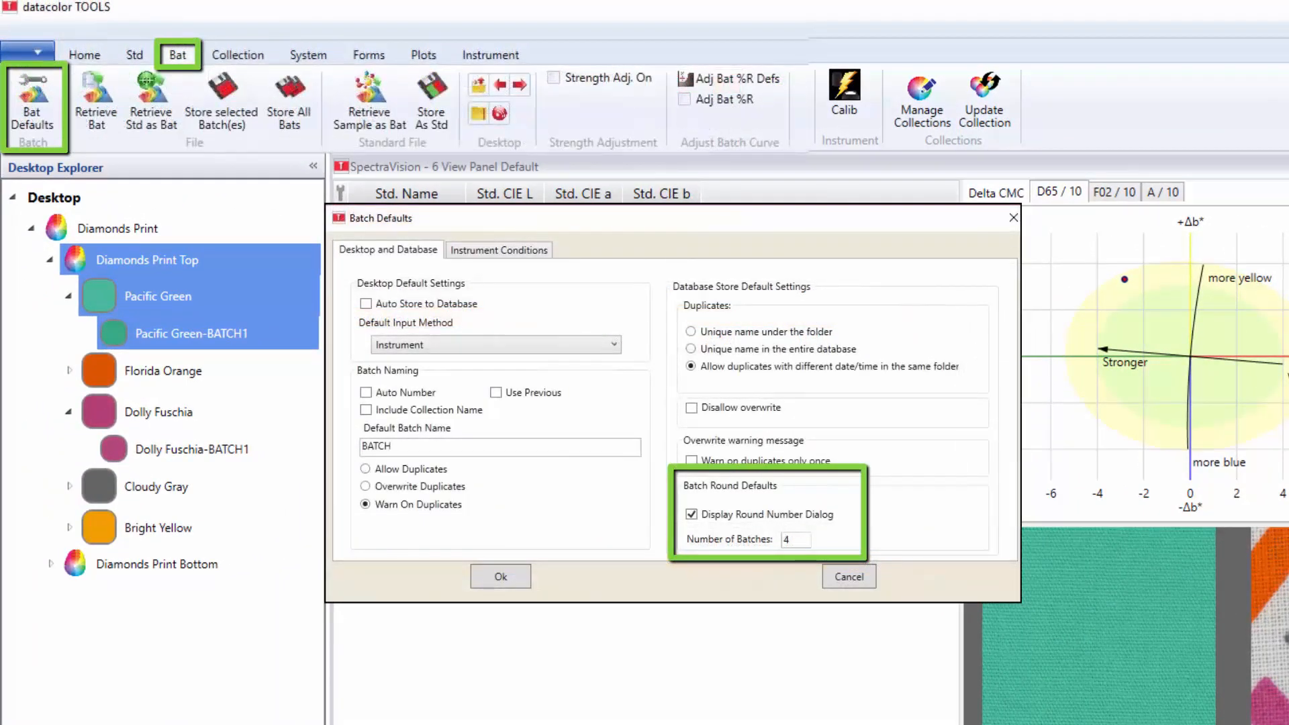
left_click(500, 576)
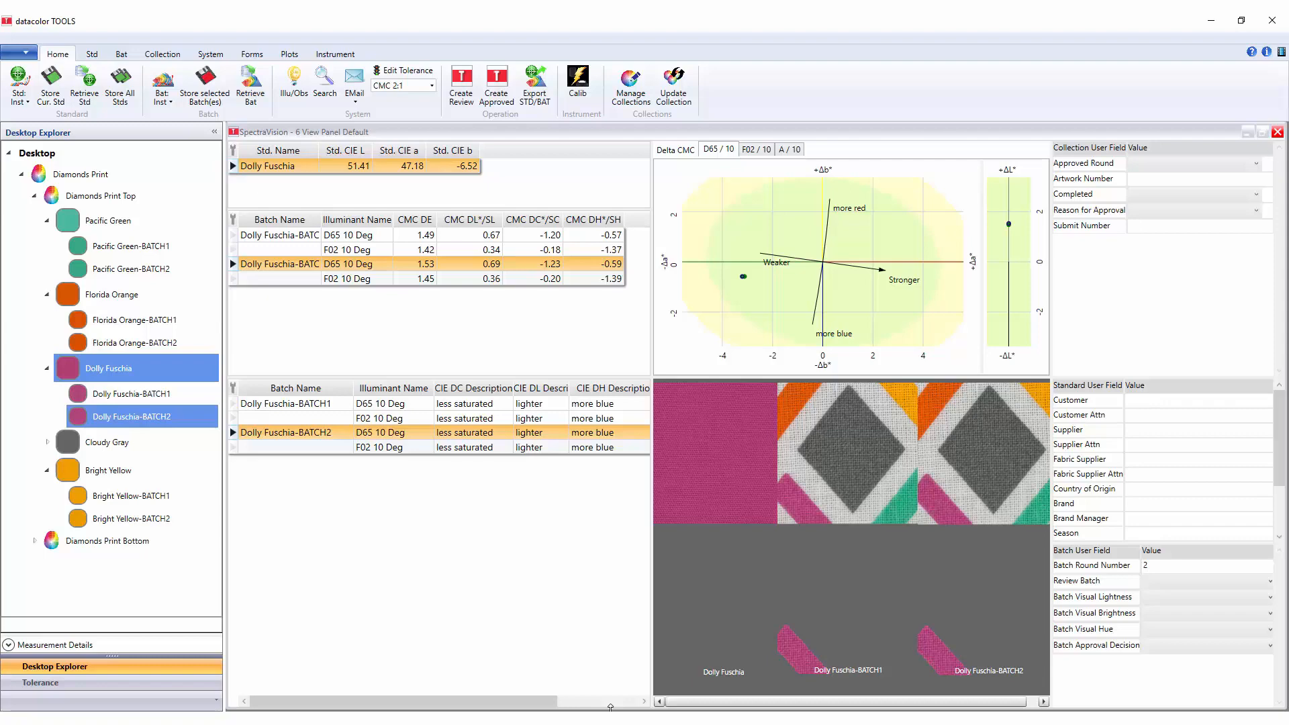
- Create the Approved:Diamonds Print Top collection from the five BATCH2 samples
left_click(1276, 163)
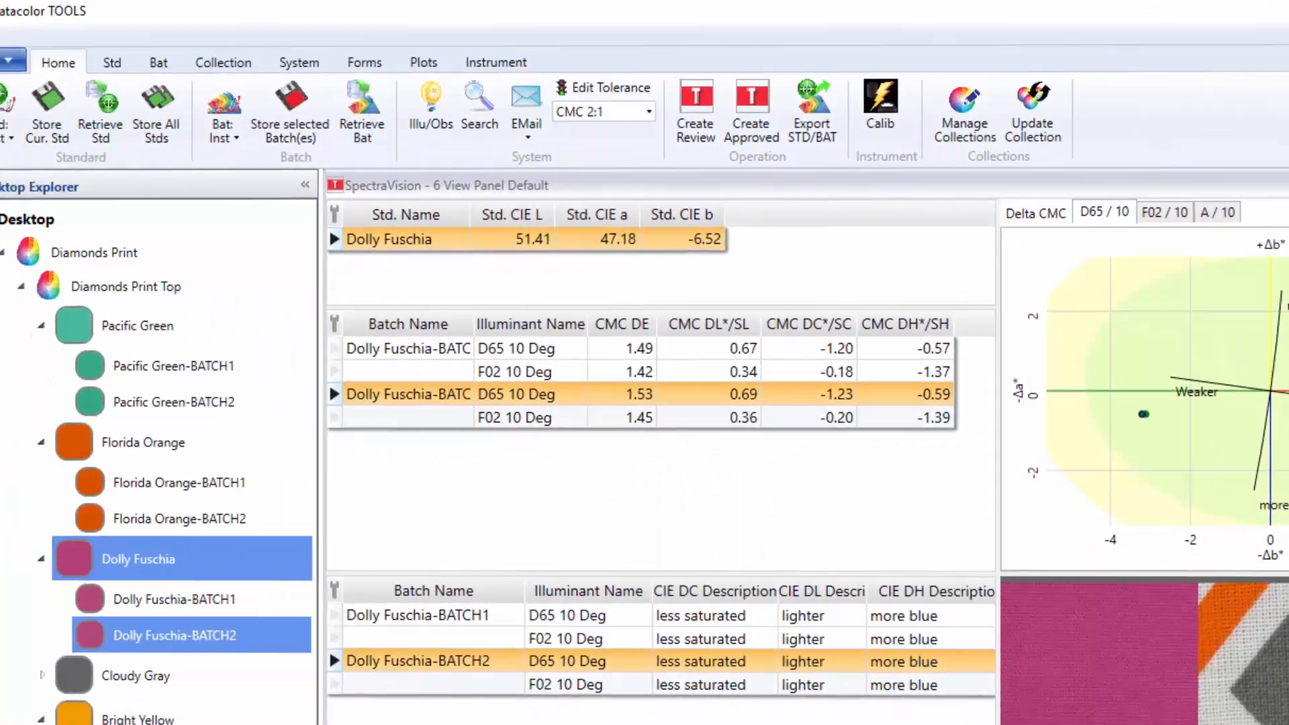
left_click(778, 111)
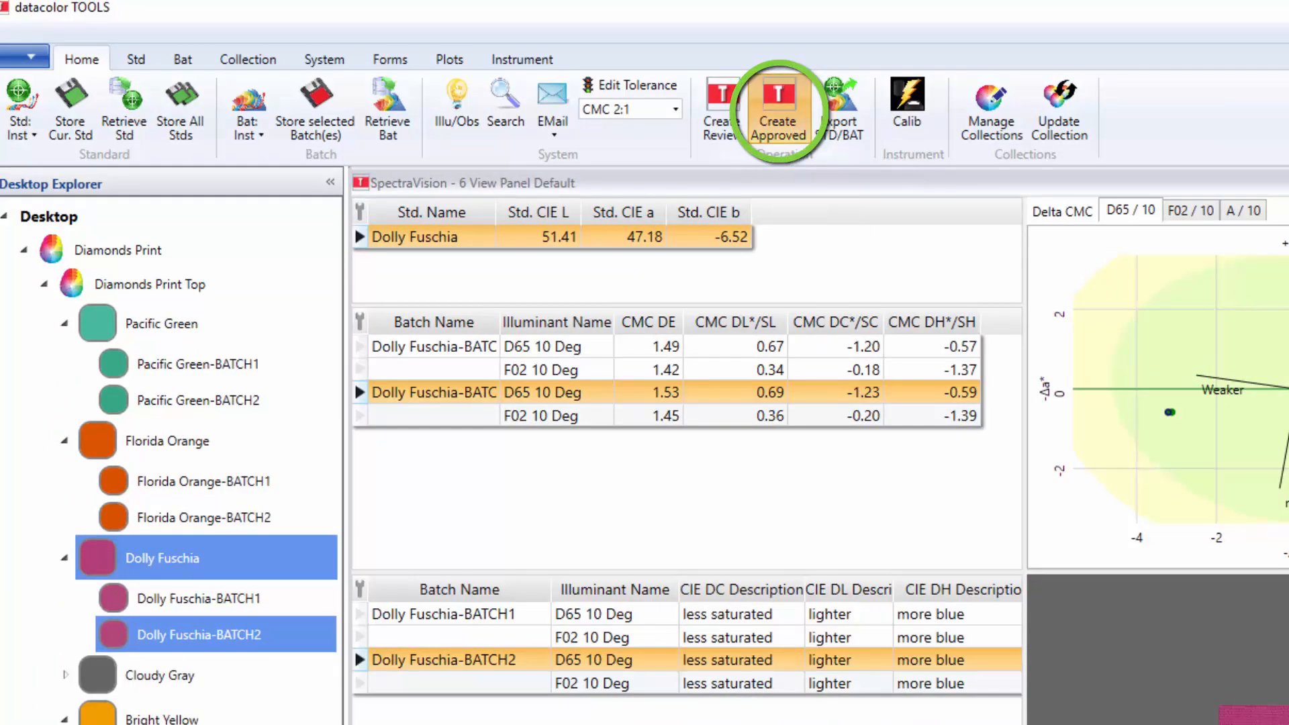
left_click(777, 111)
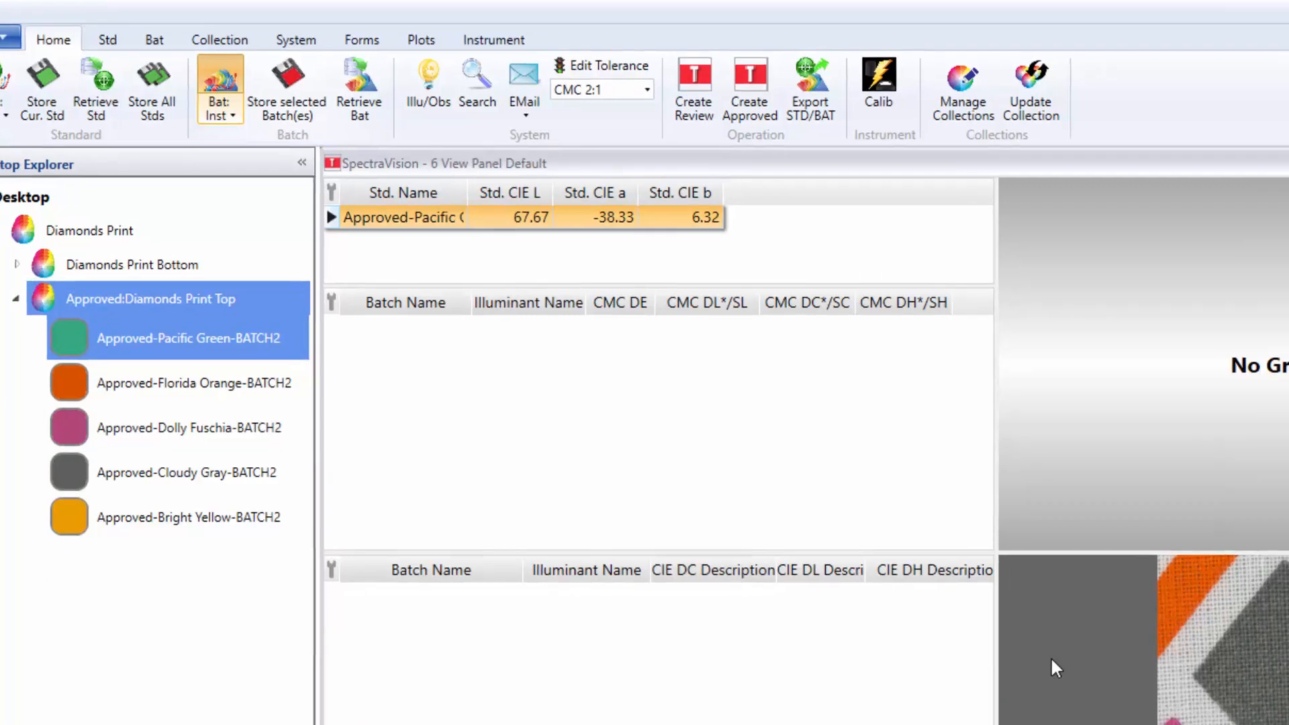
- Measure a new batch sample via Bat: Inst and confirm it, opening Bright Yellow-BATCH2 at round 2
left_click(218, 82)
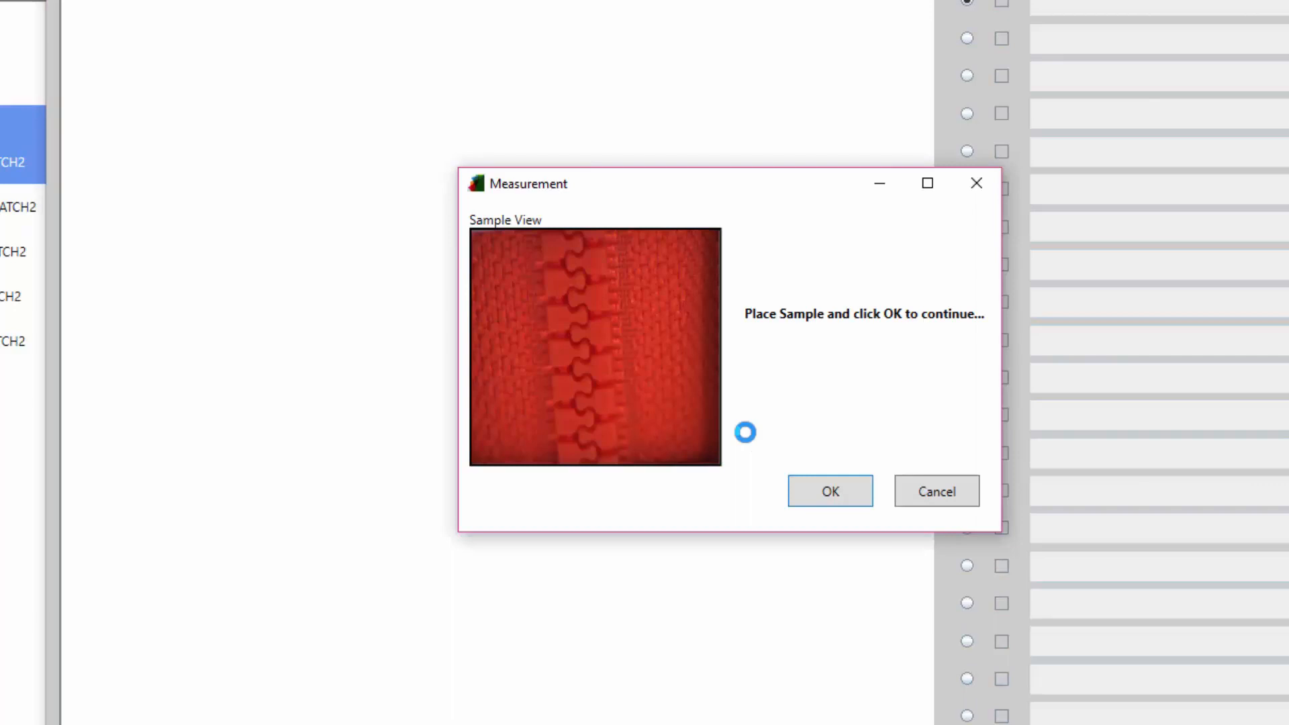
left_click(829, 492)
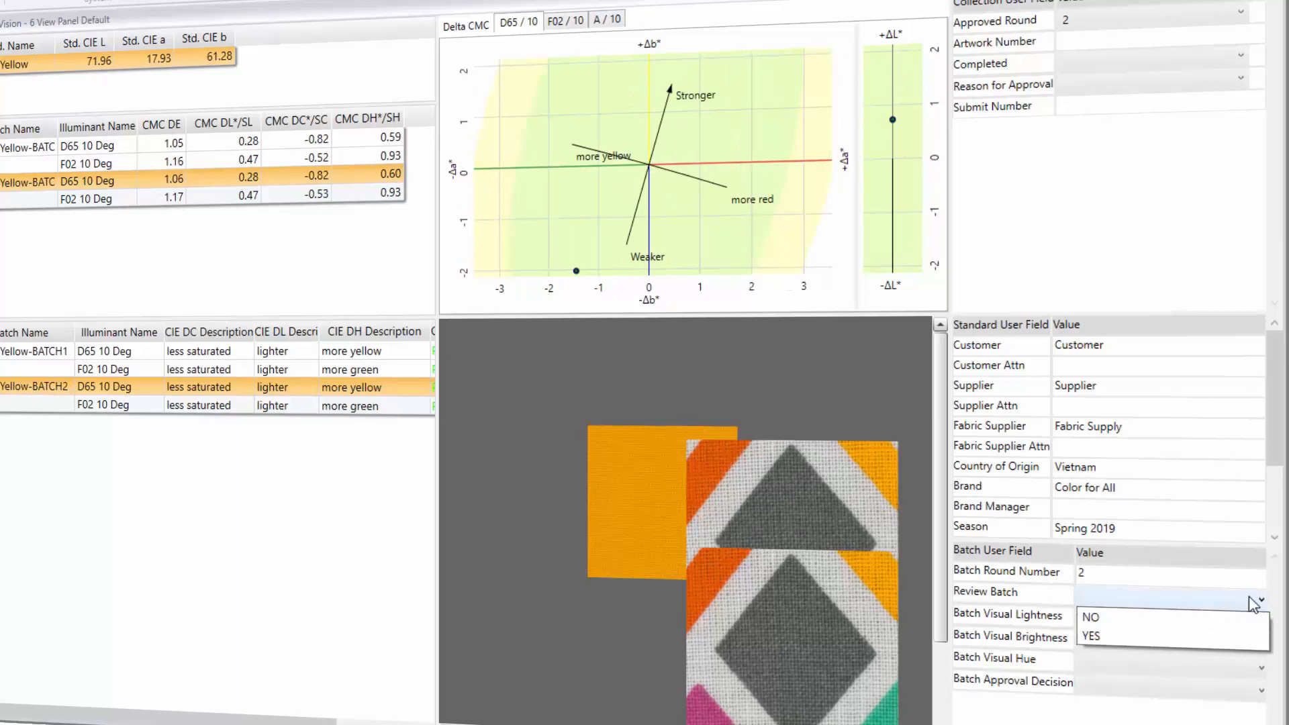
mouse_move(1090, 636)
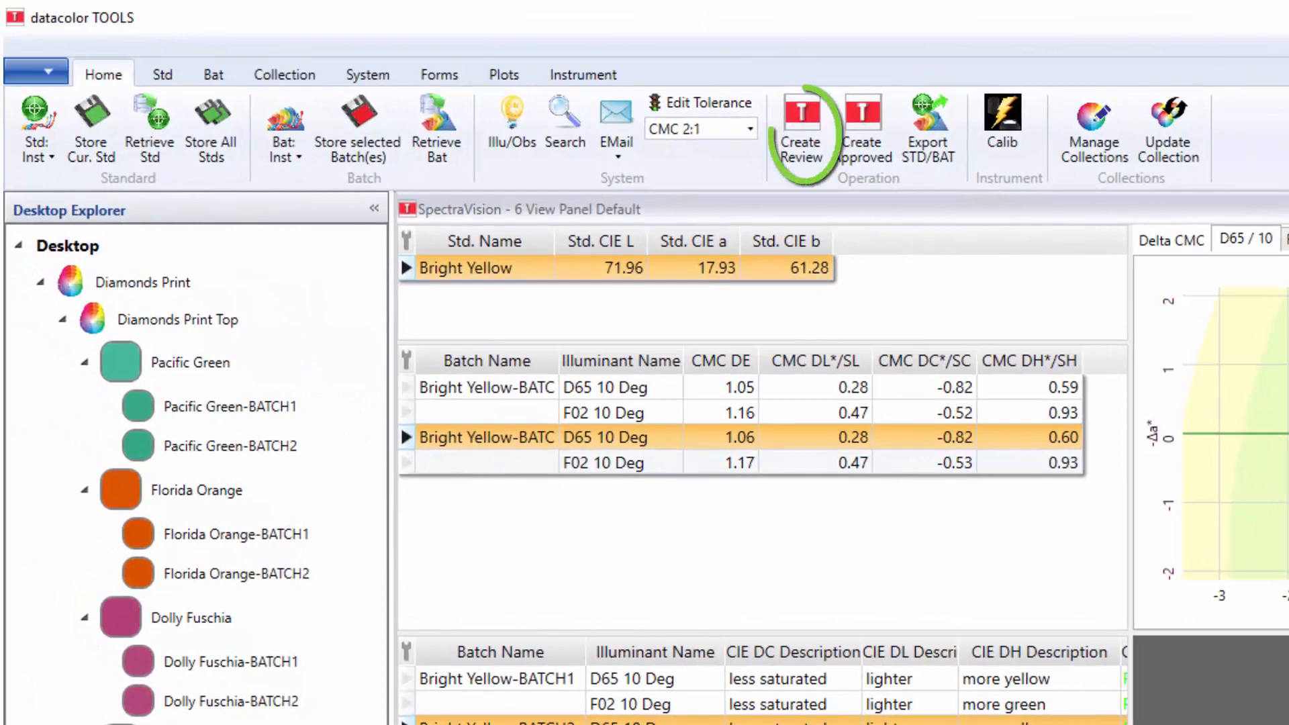
mouse_move(994, 535)
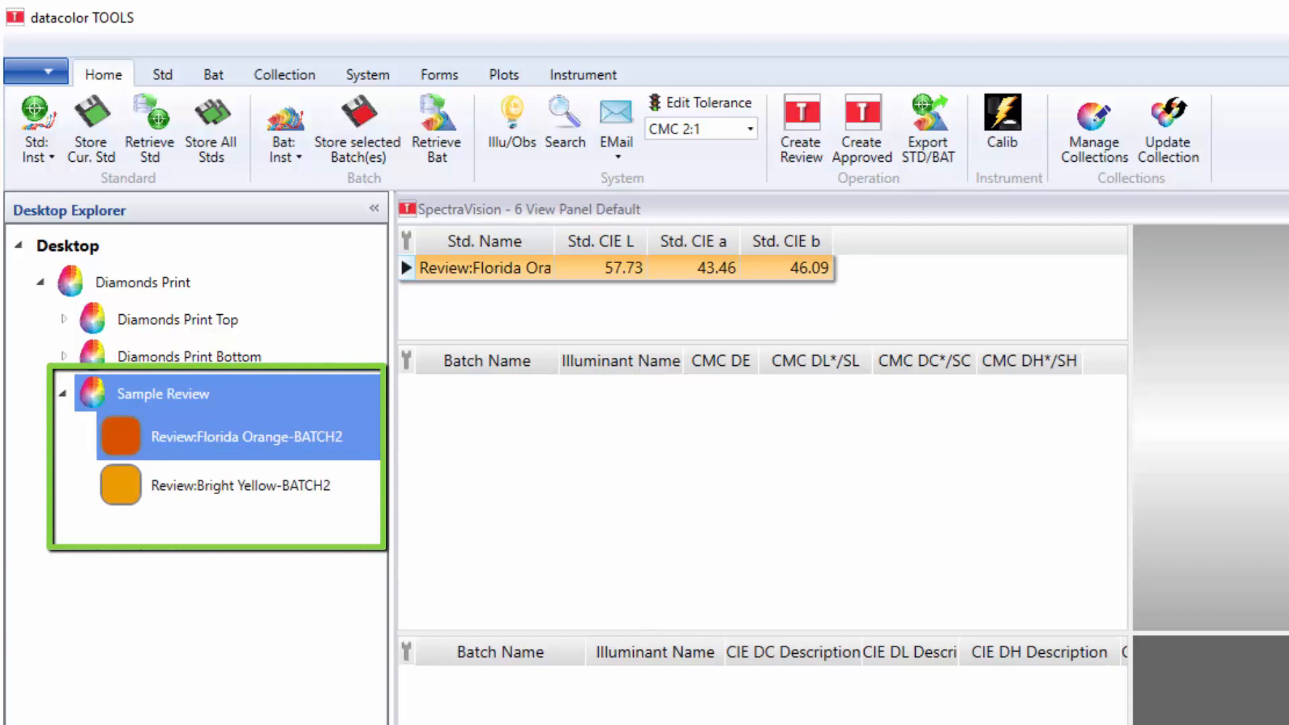
mouse_move(221, 492)
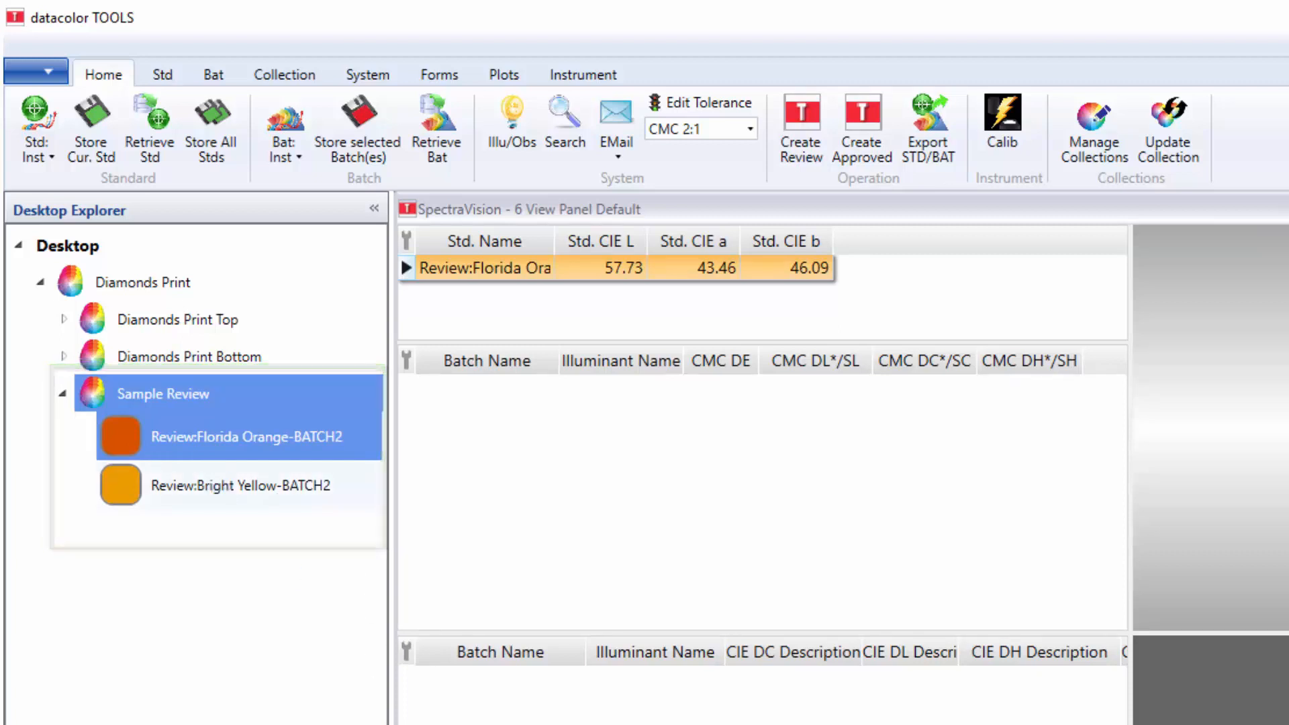
- Reopen Diamonds Print Top in the Desktop Explorer so its five standards and batches are listed
left_click(239, 485)
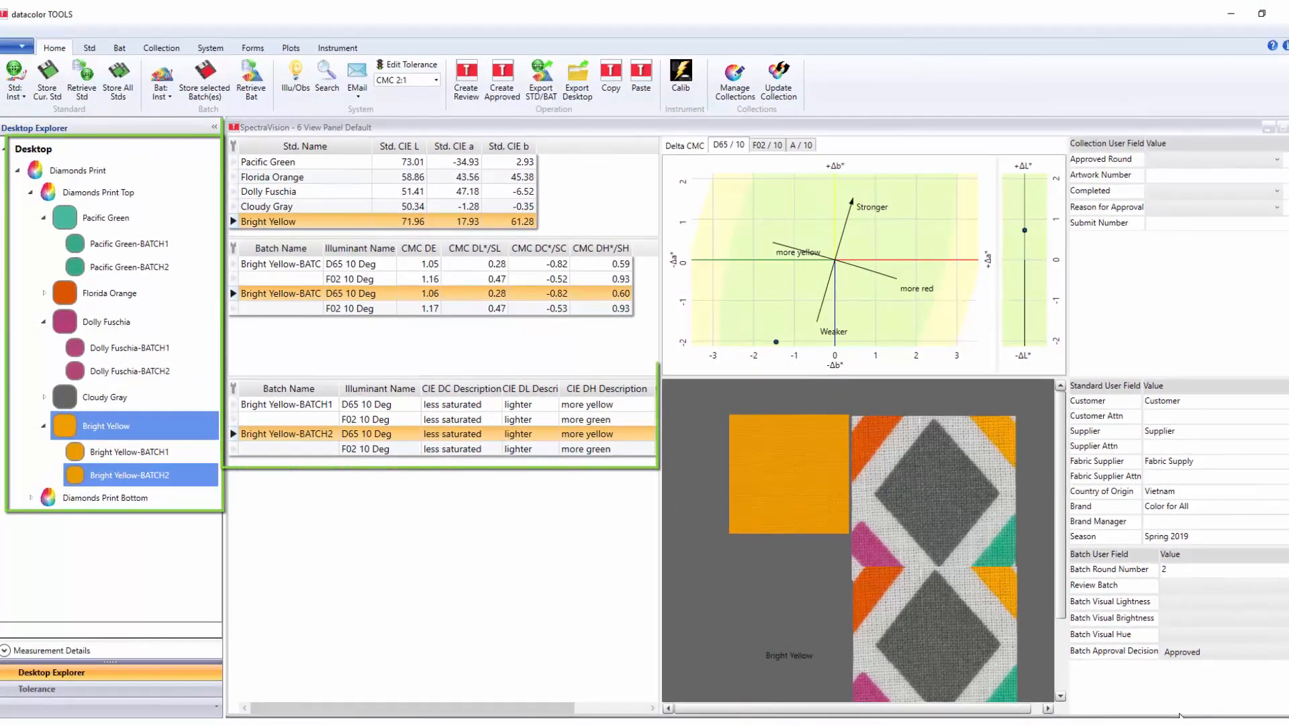
- Export the desktop as QTX2 file "Diamond Print Top and Bottom Girls Pj's" in Sprint 2019 Submissions
left_click(860, 534)
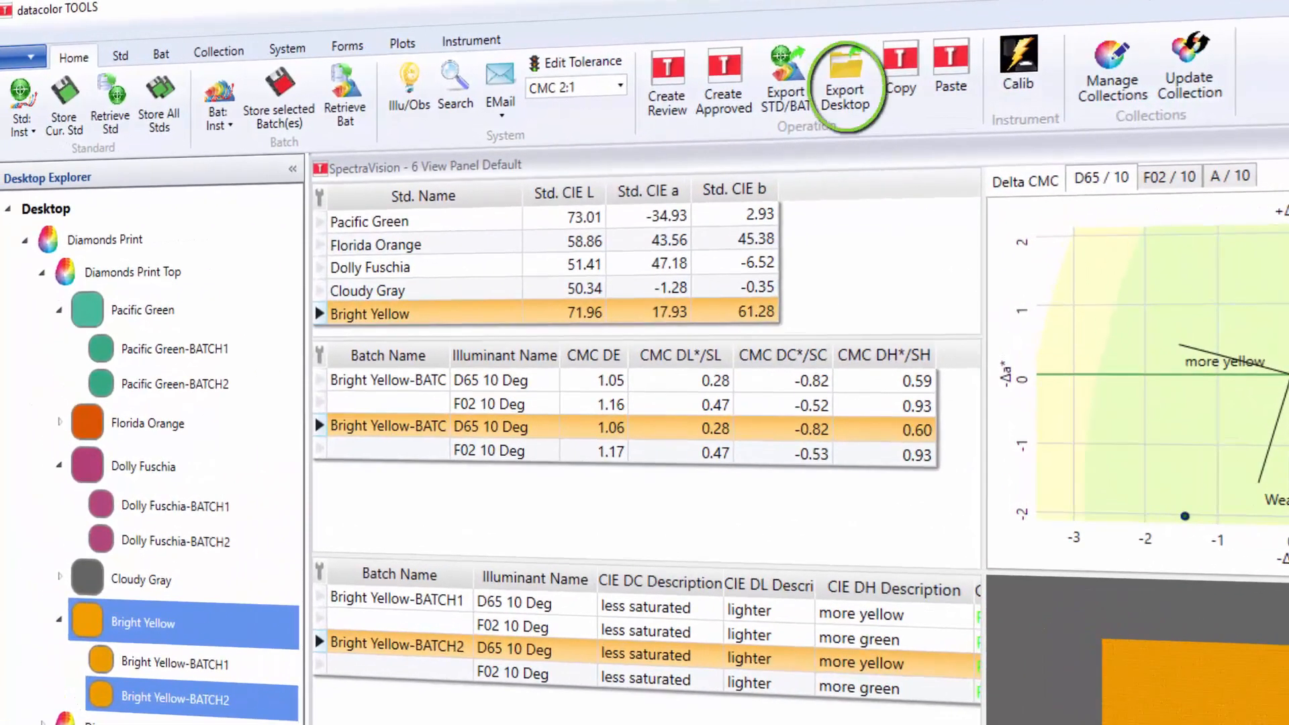
left_click(845, 77)
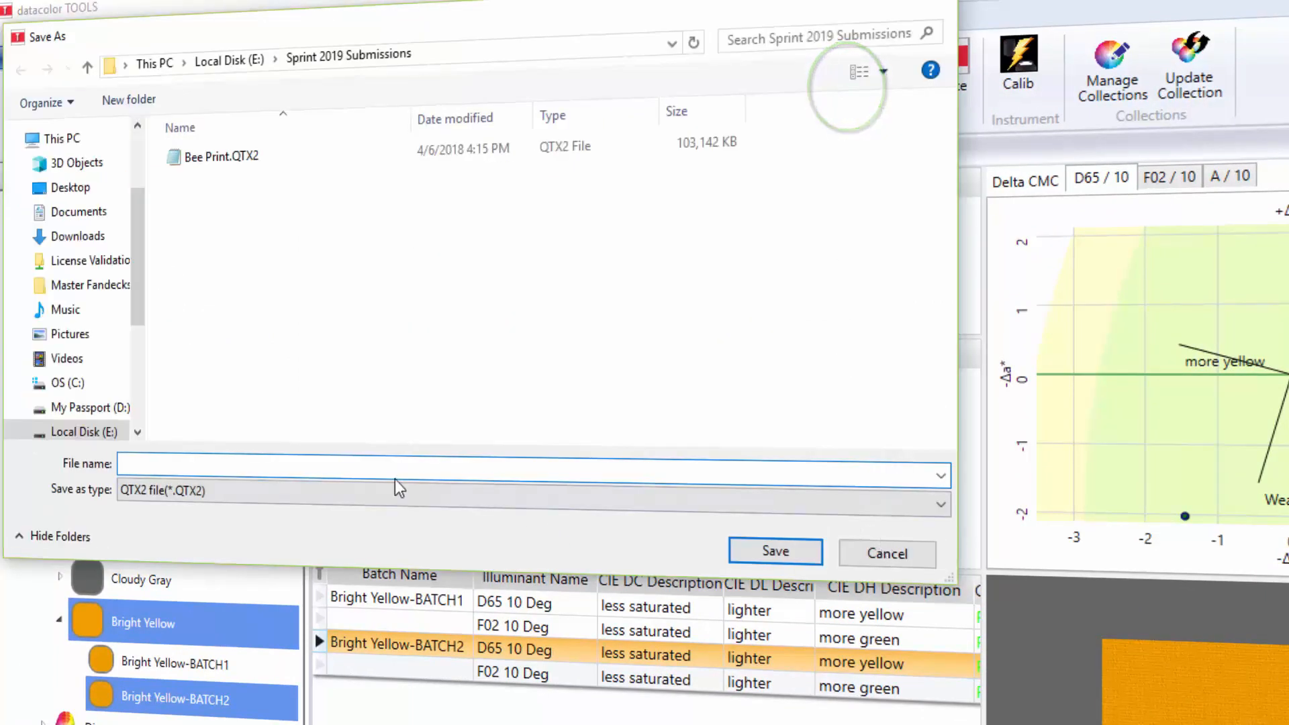
type("Diamo")
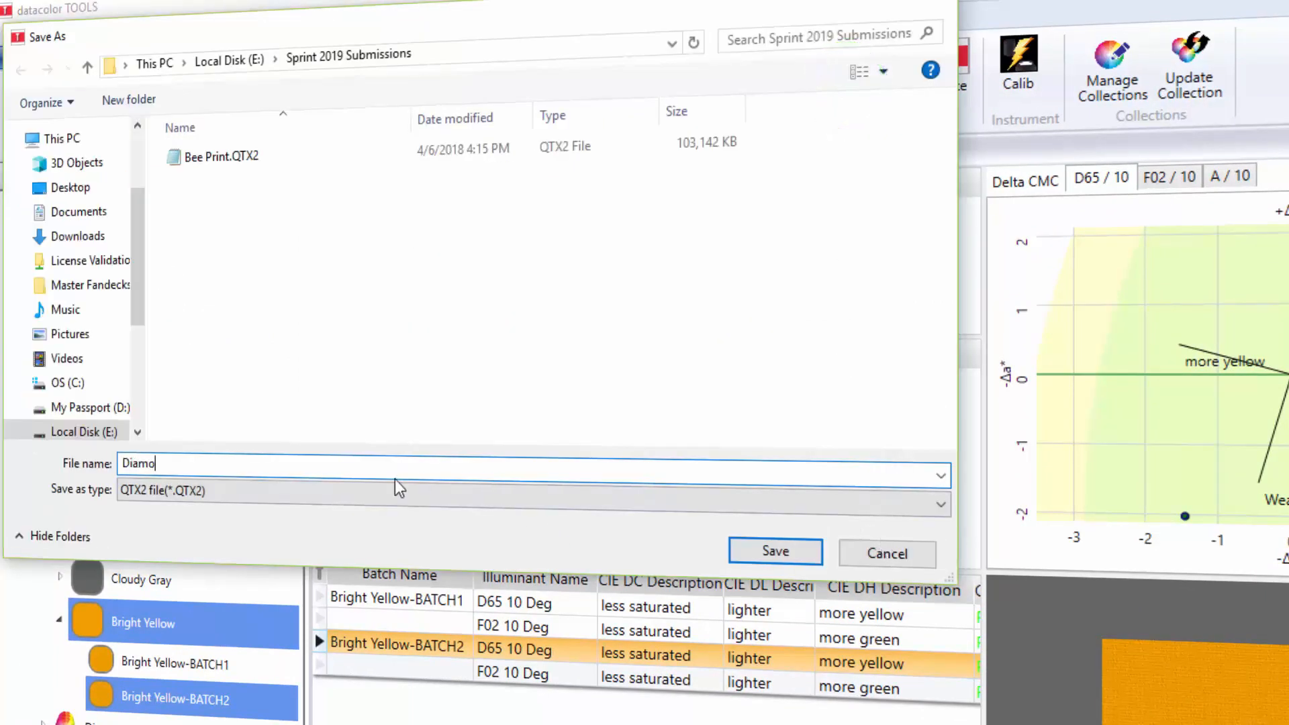
type("nd")
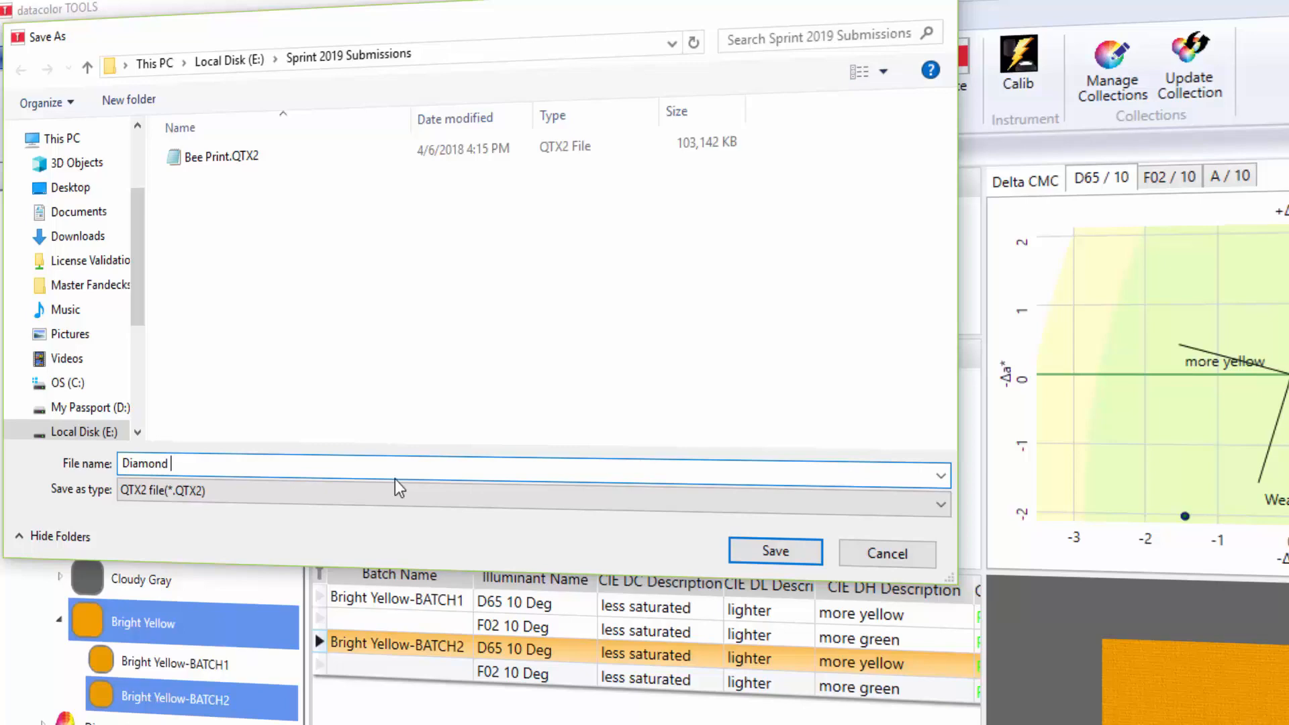
type("Print Top and Bottom Girls Pj's")
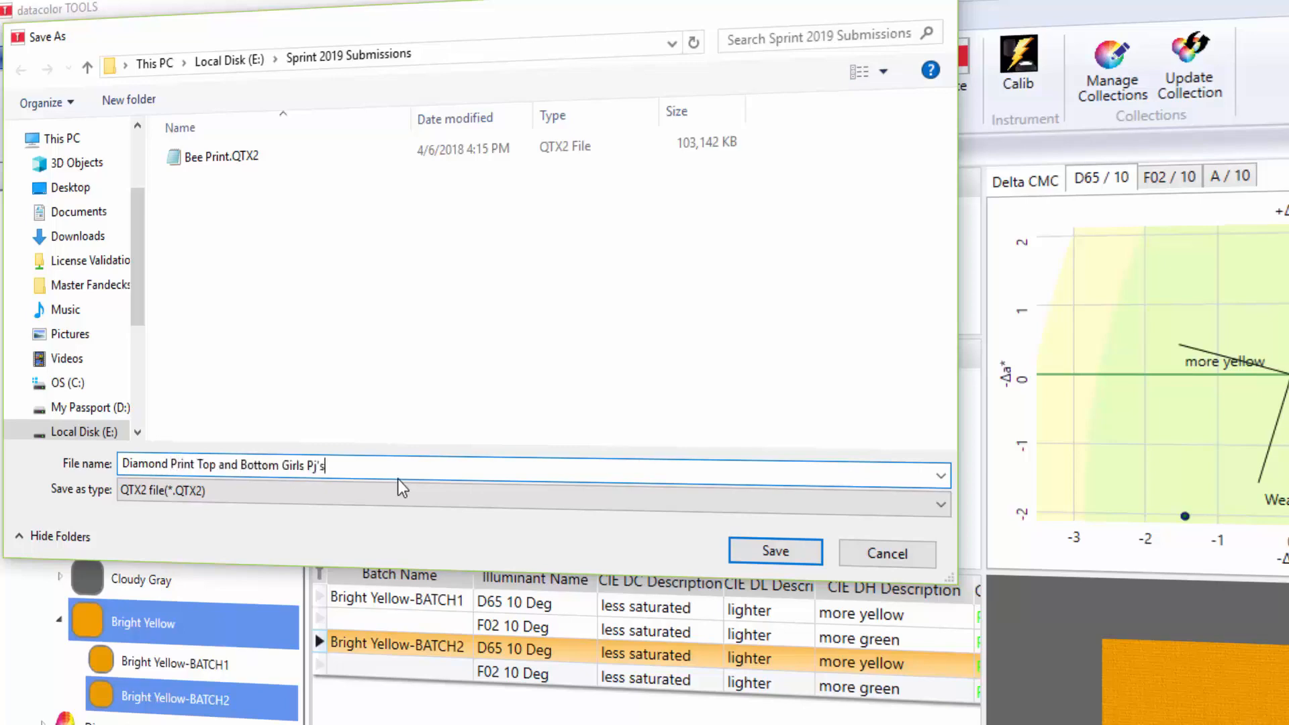
left_click(774, 551)
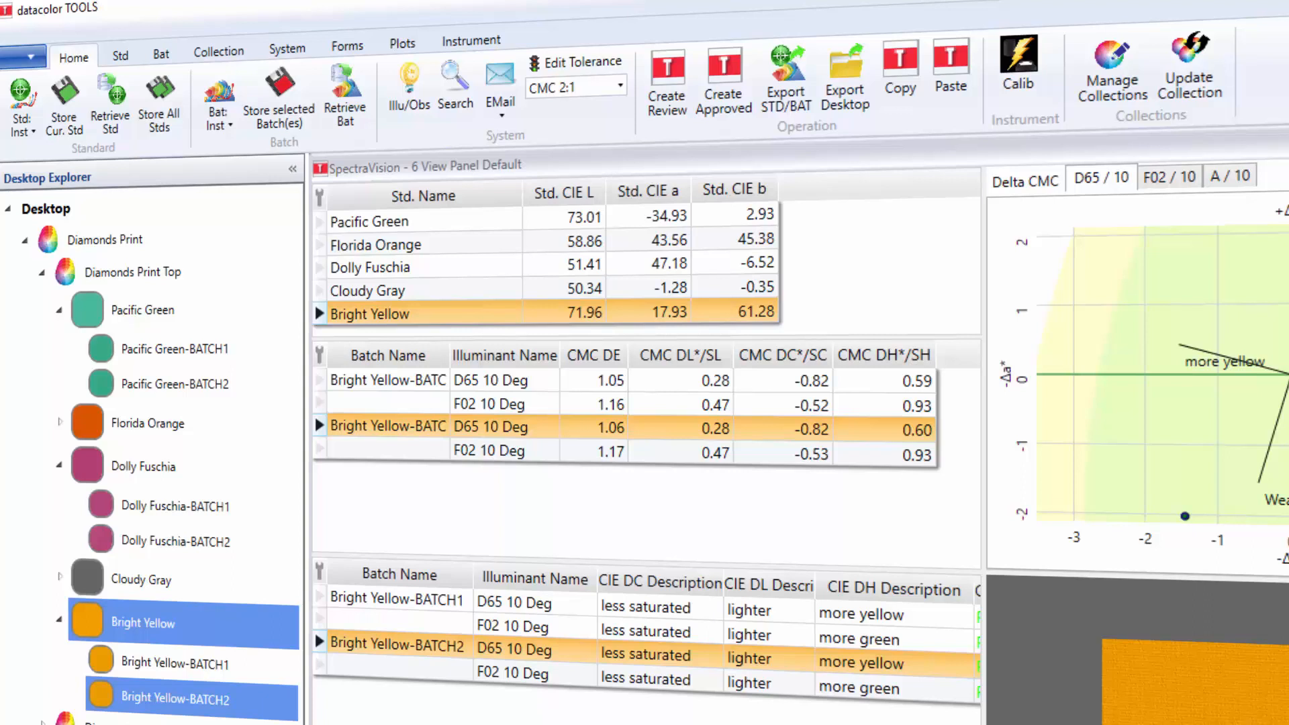
mouse_move(859, 56)
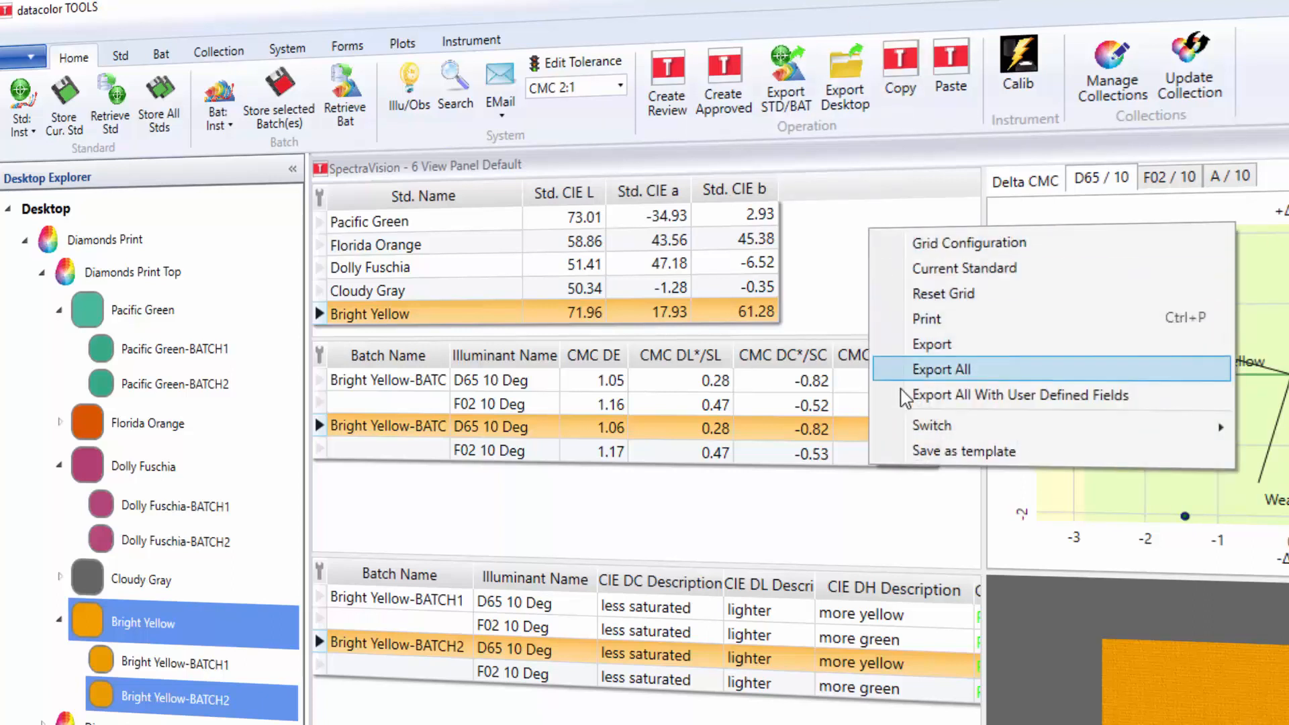
mouse_move(904, 403)
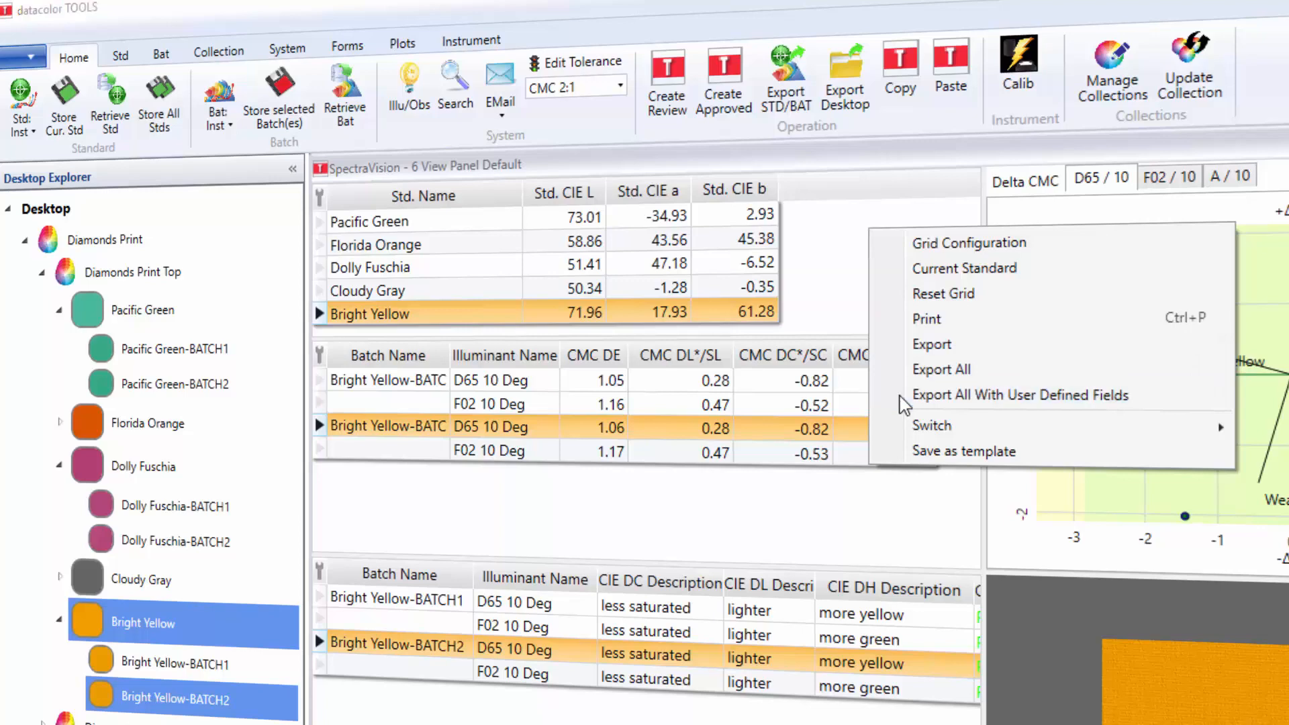